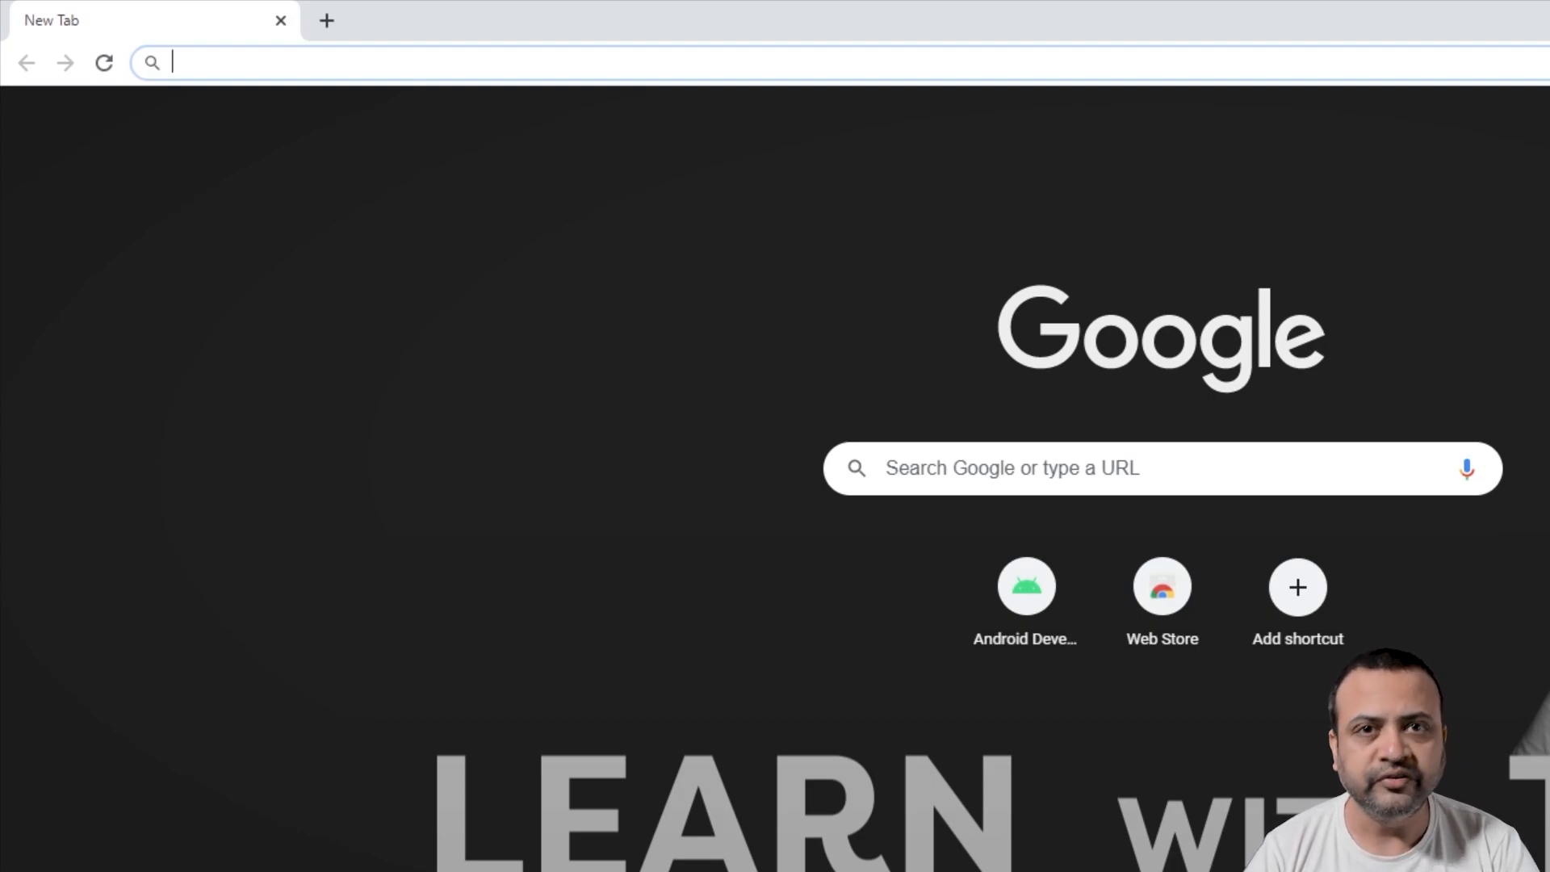
Step: Go to developer.android.com/studio and scroll to the Download Android Studio button
text(developer.android.com/studio)
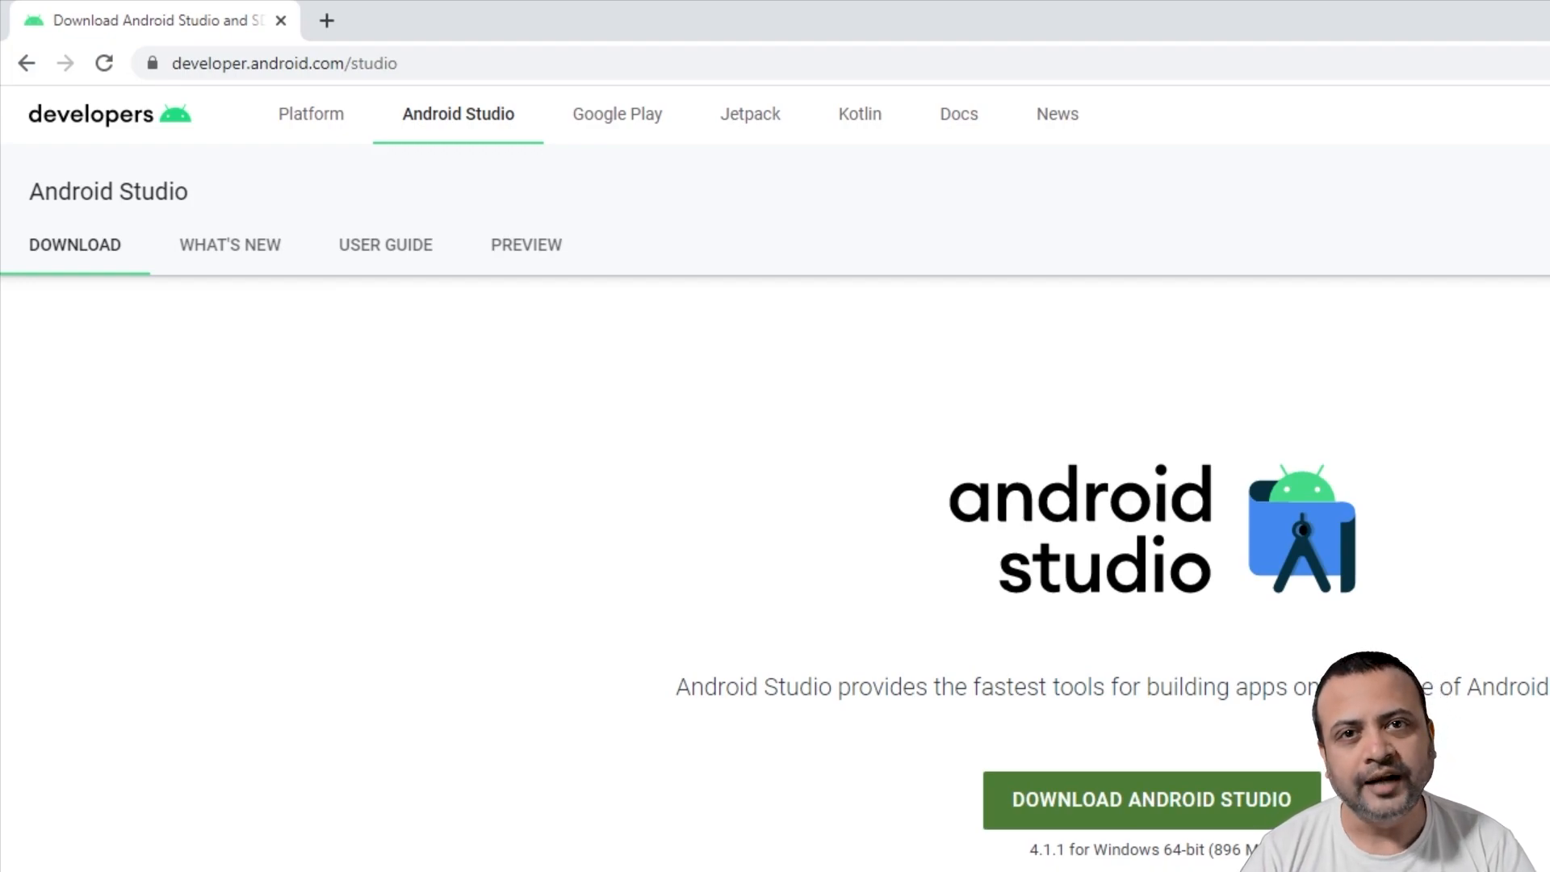
scroll(down, 3)
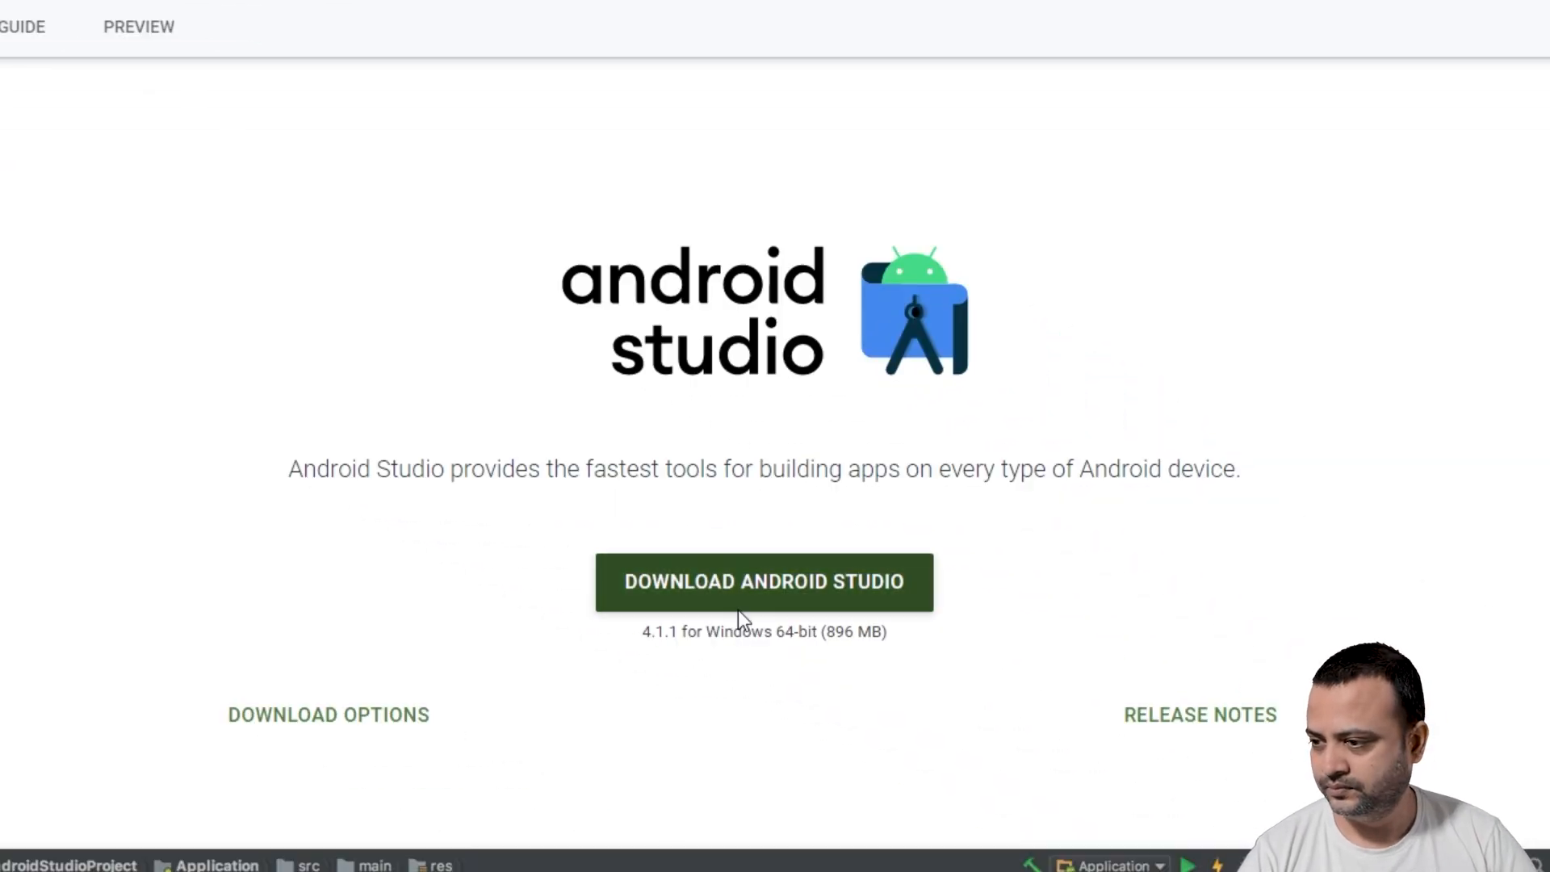
Step: Agree to the Android Studio terms and download the Windows installer
click(763, 581)
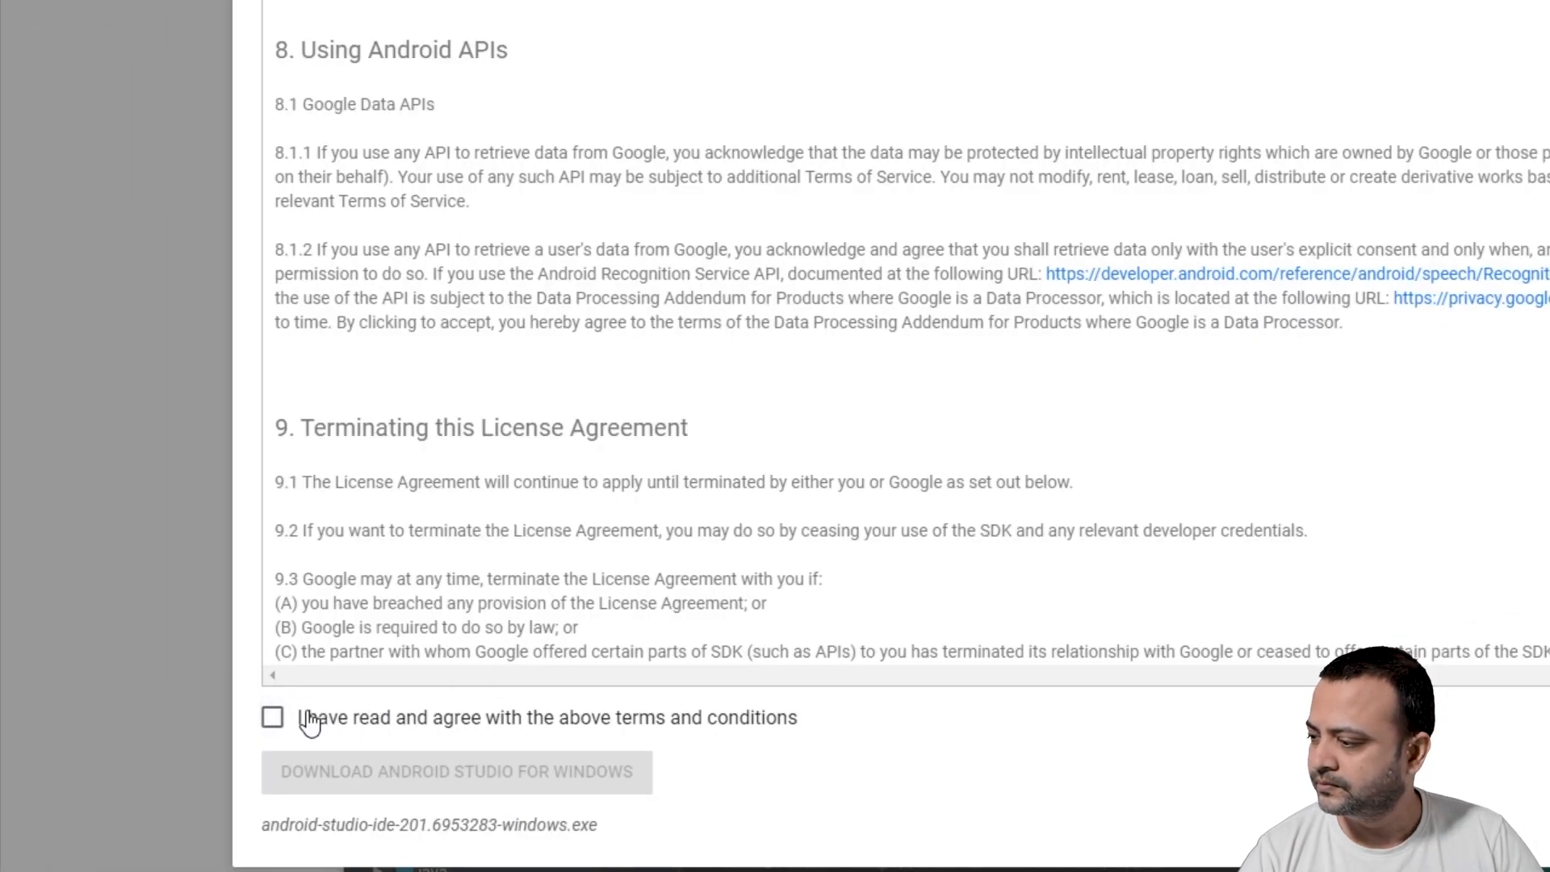
click(273, 717)
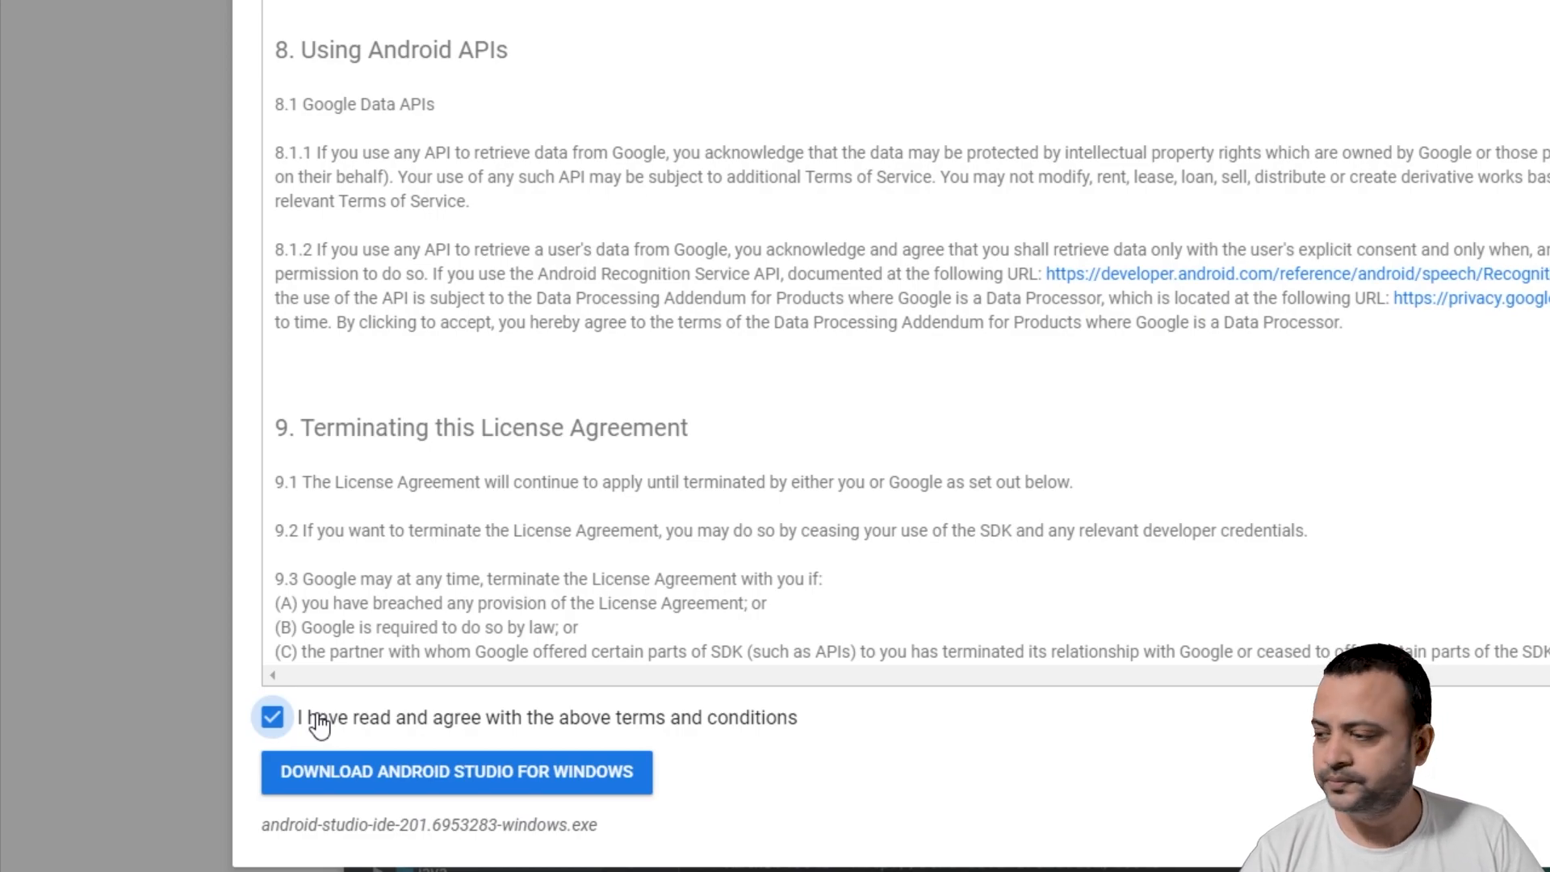
click(455, 772)
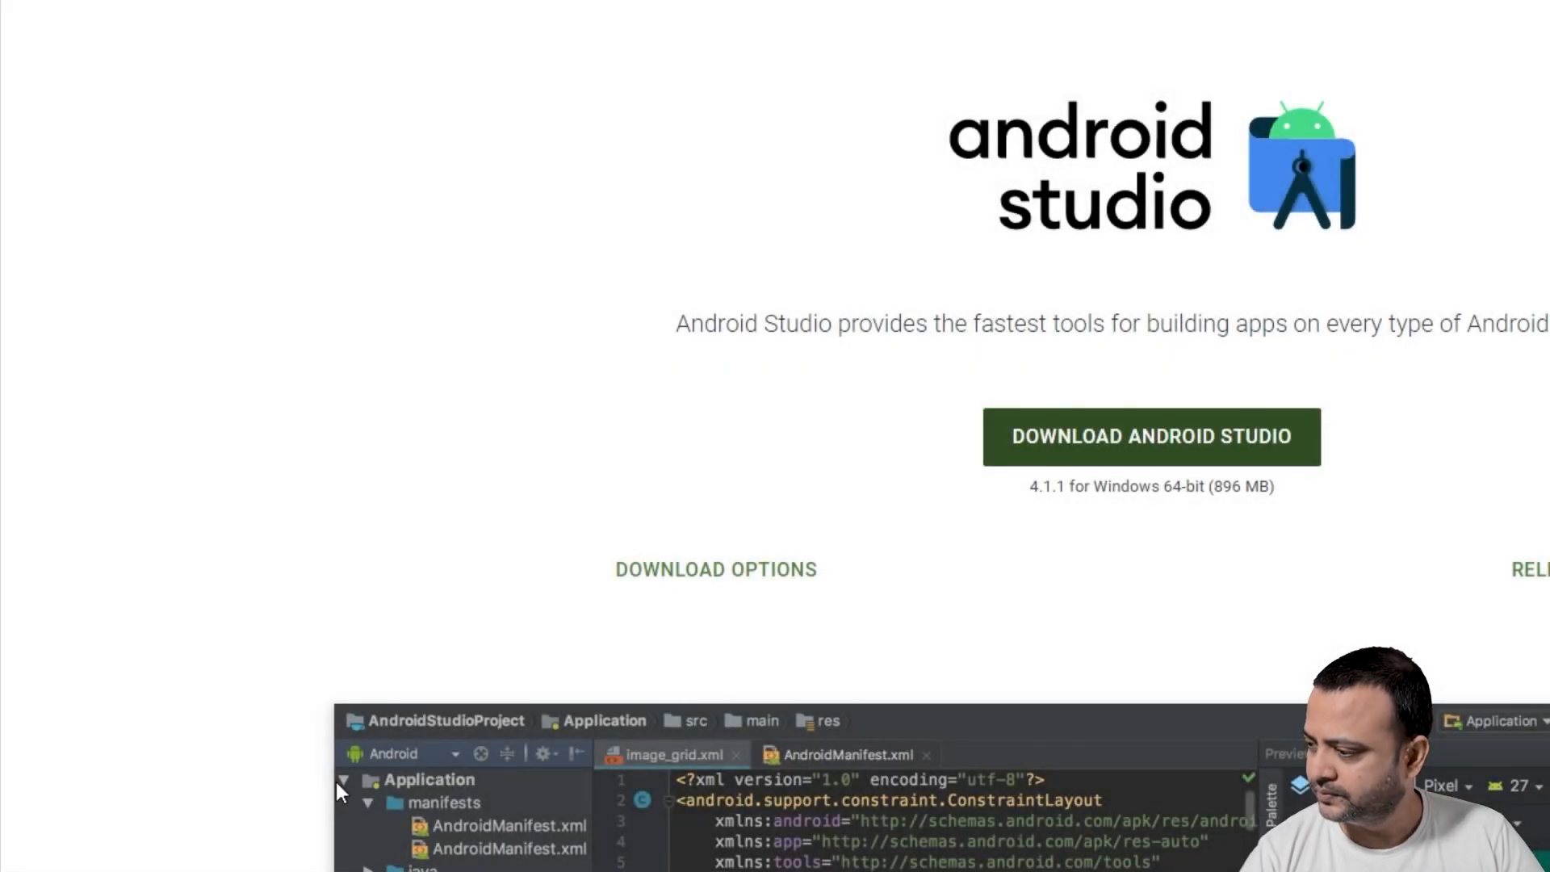
Step: Launch the downloaded Android Studio installer from Chrome's download bar
click(1150, 436)
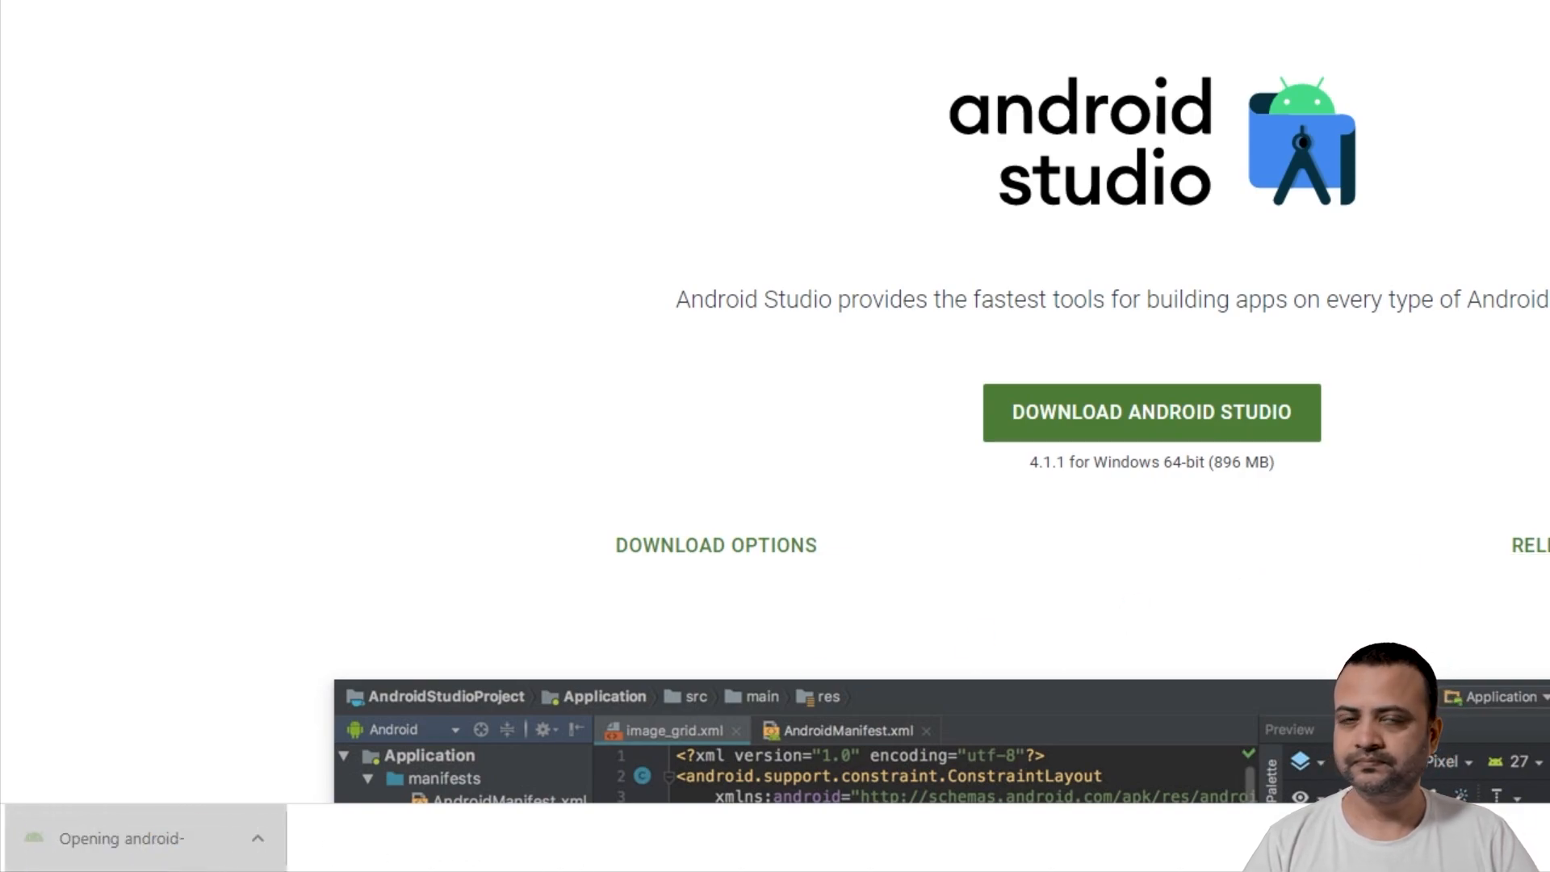
scroll(down, 3)
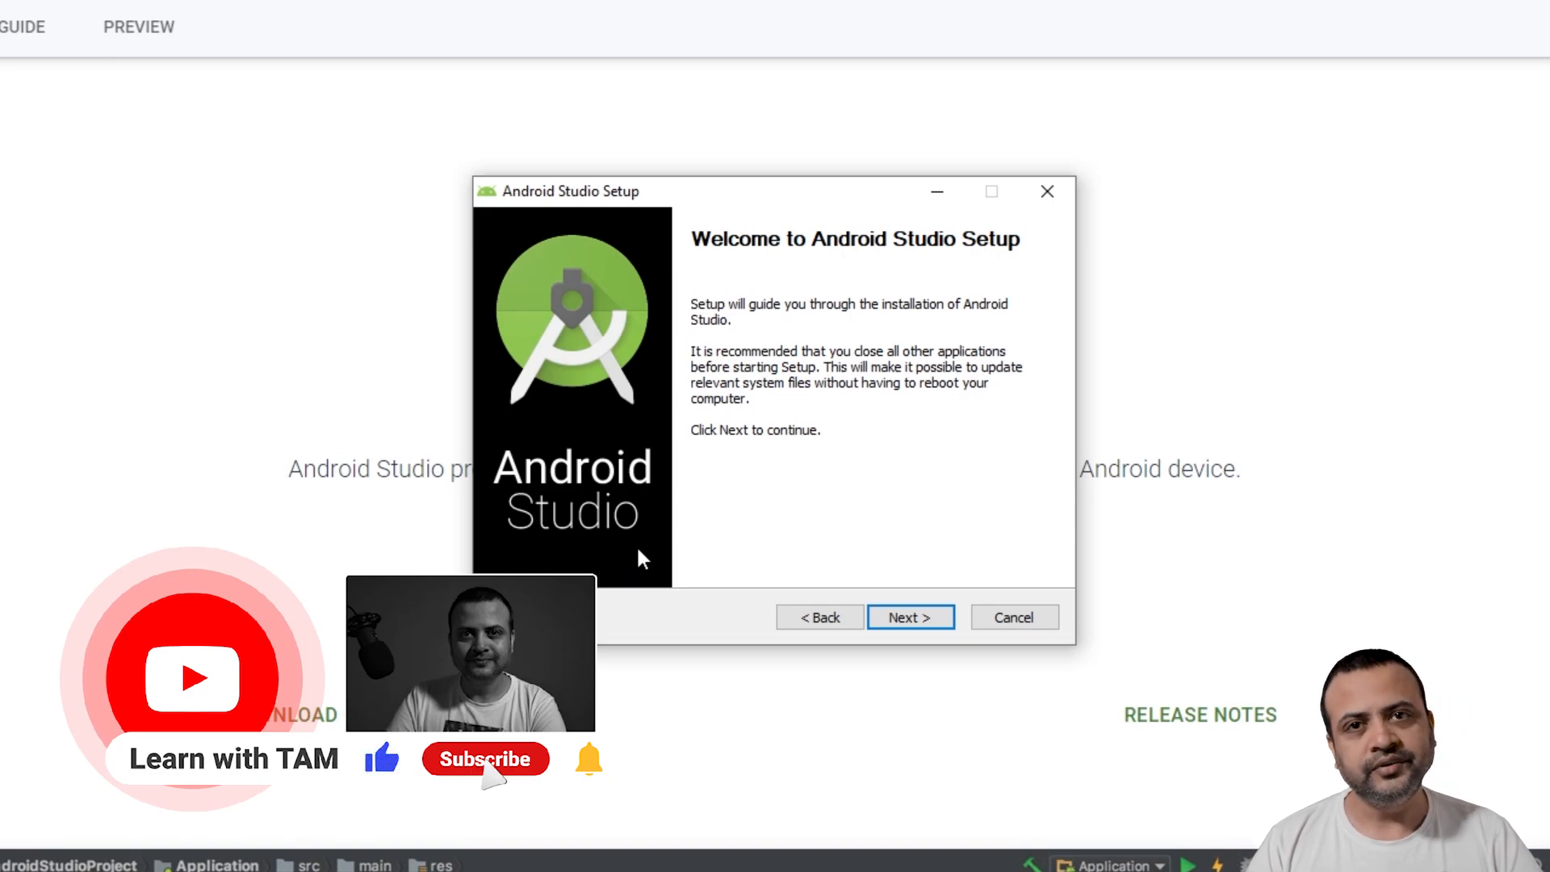
Step: Install Android Studio and Android Virtual Device with default components, location and Start Menu folder
click(486, 759)
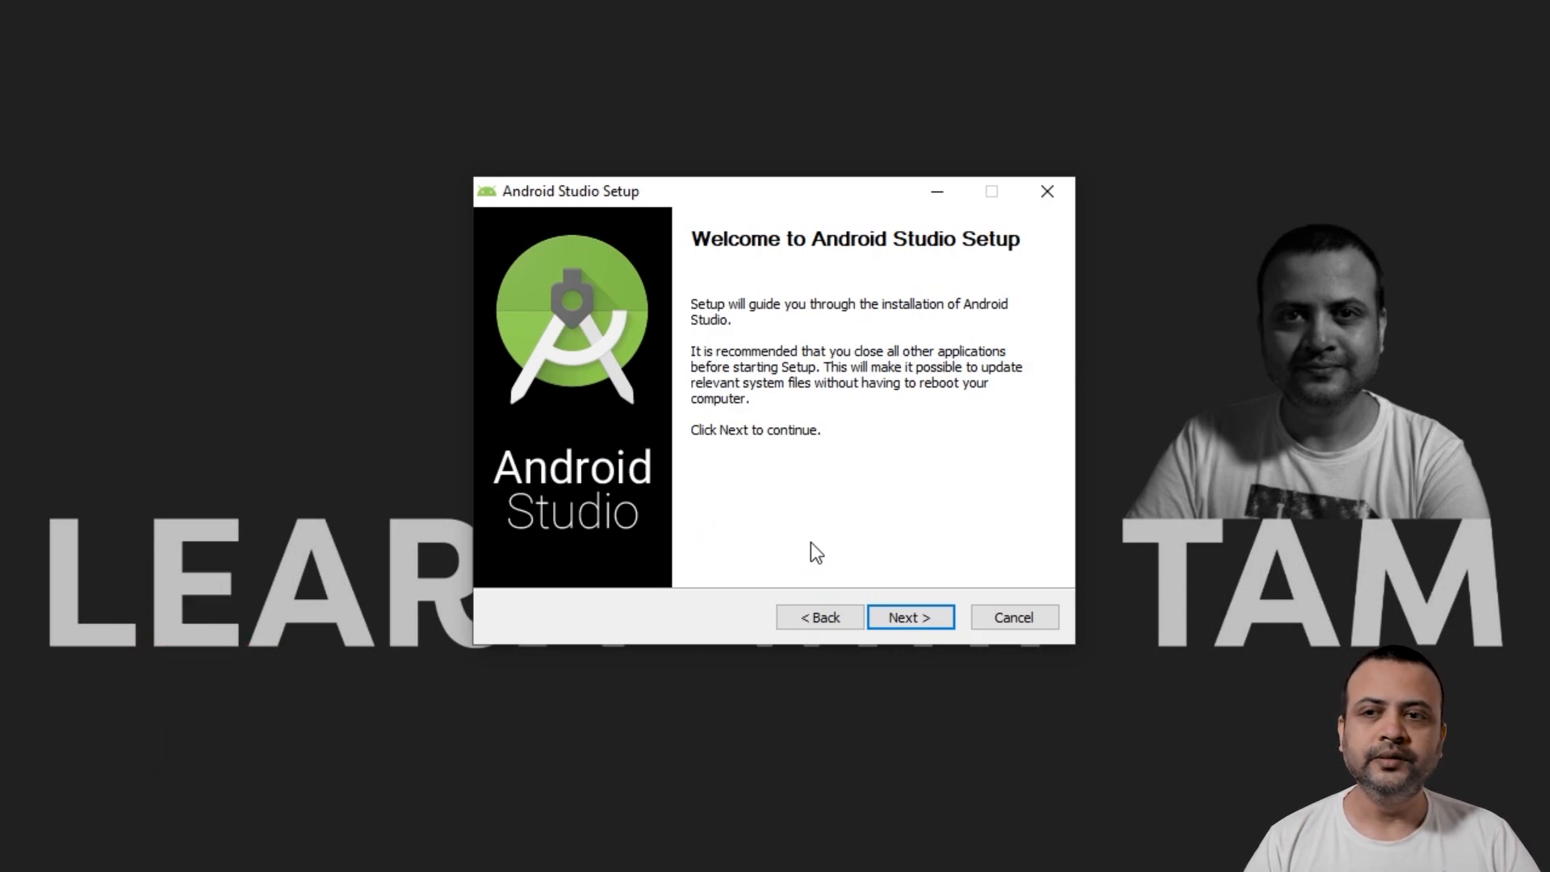
click(908, 617)
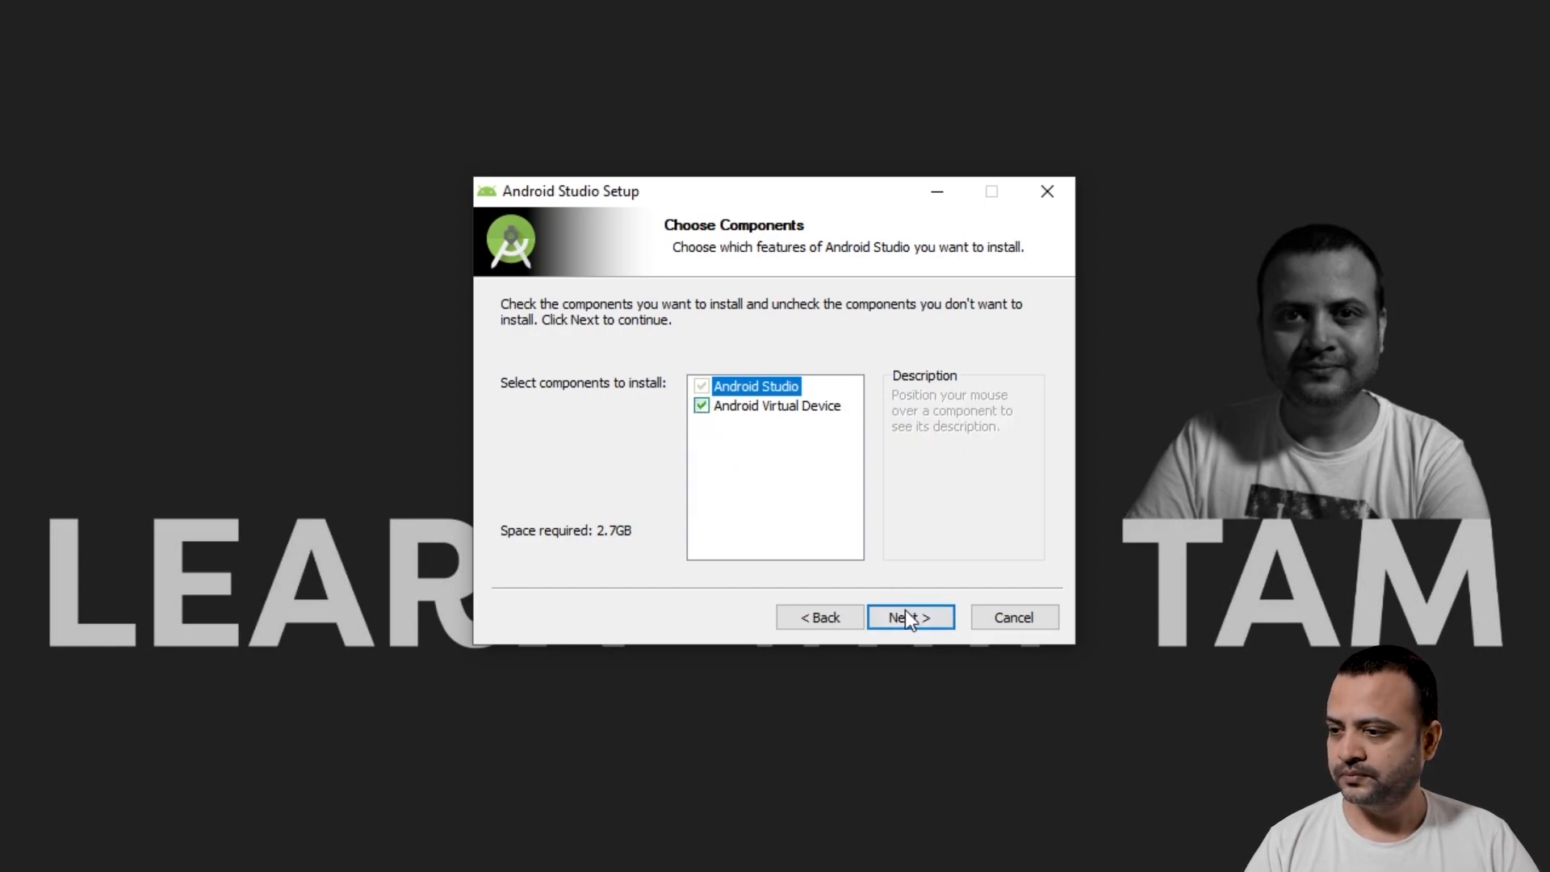
click(910, 617)
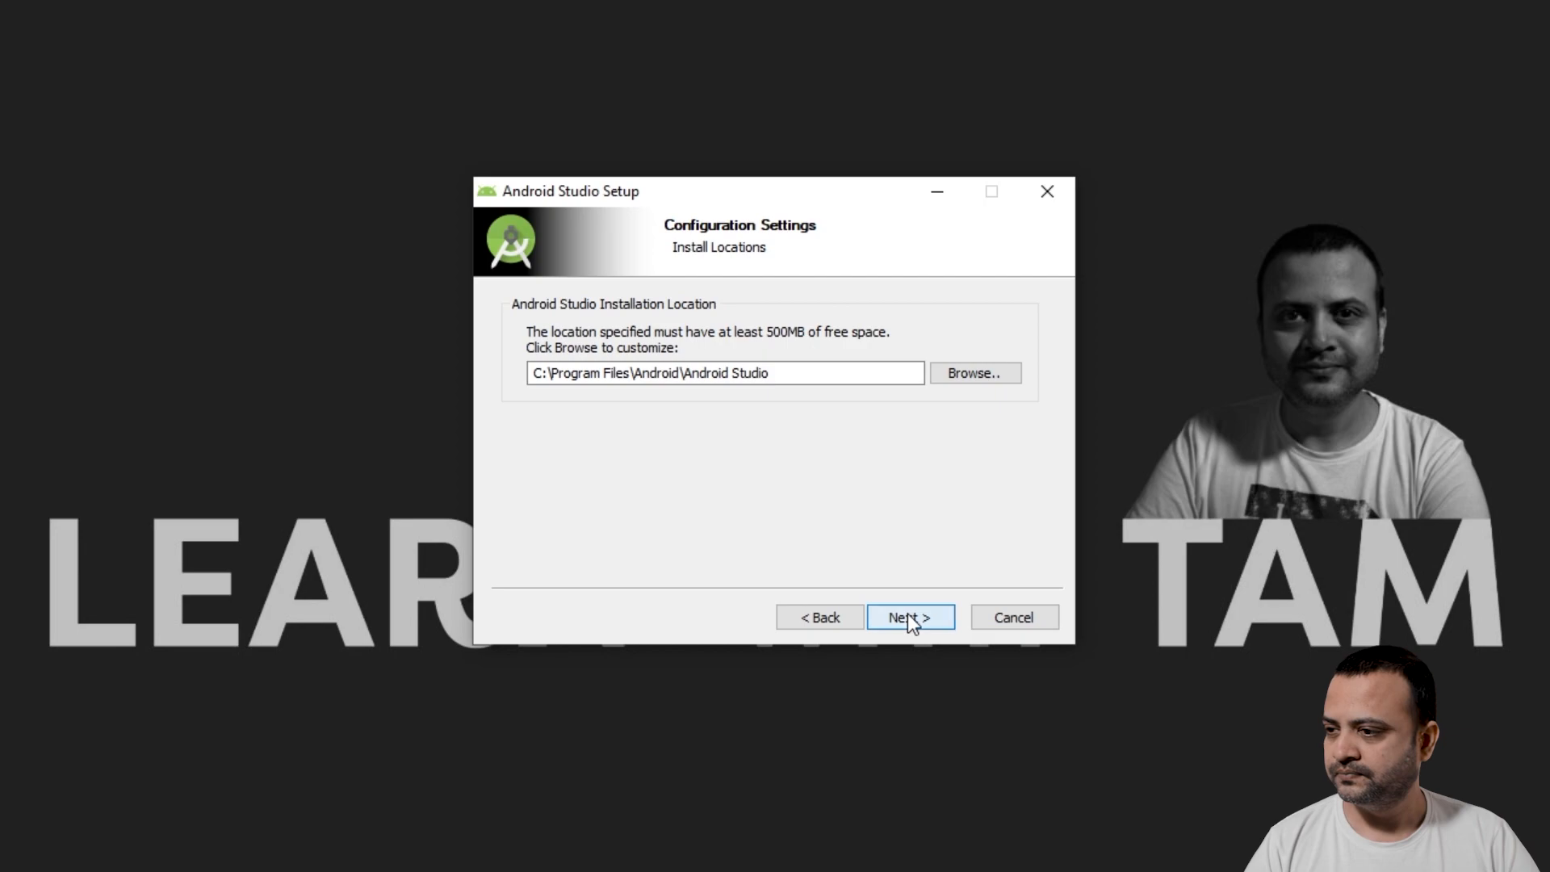
click(907, 617)
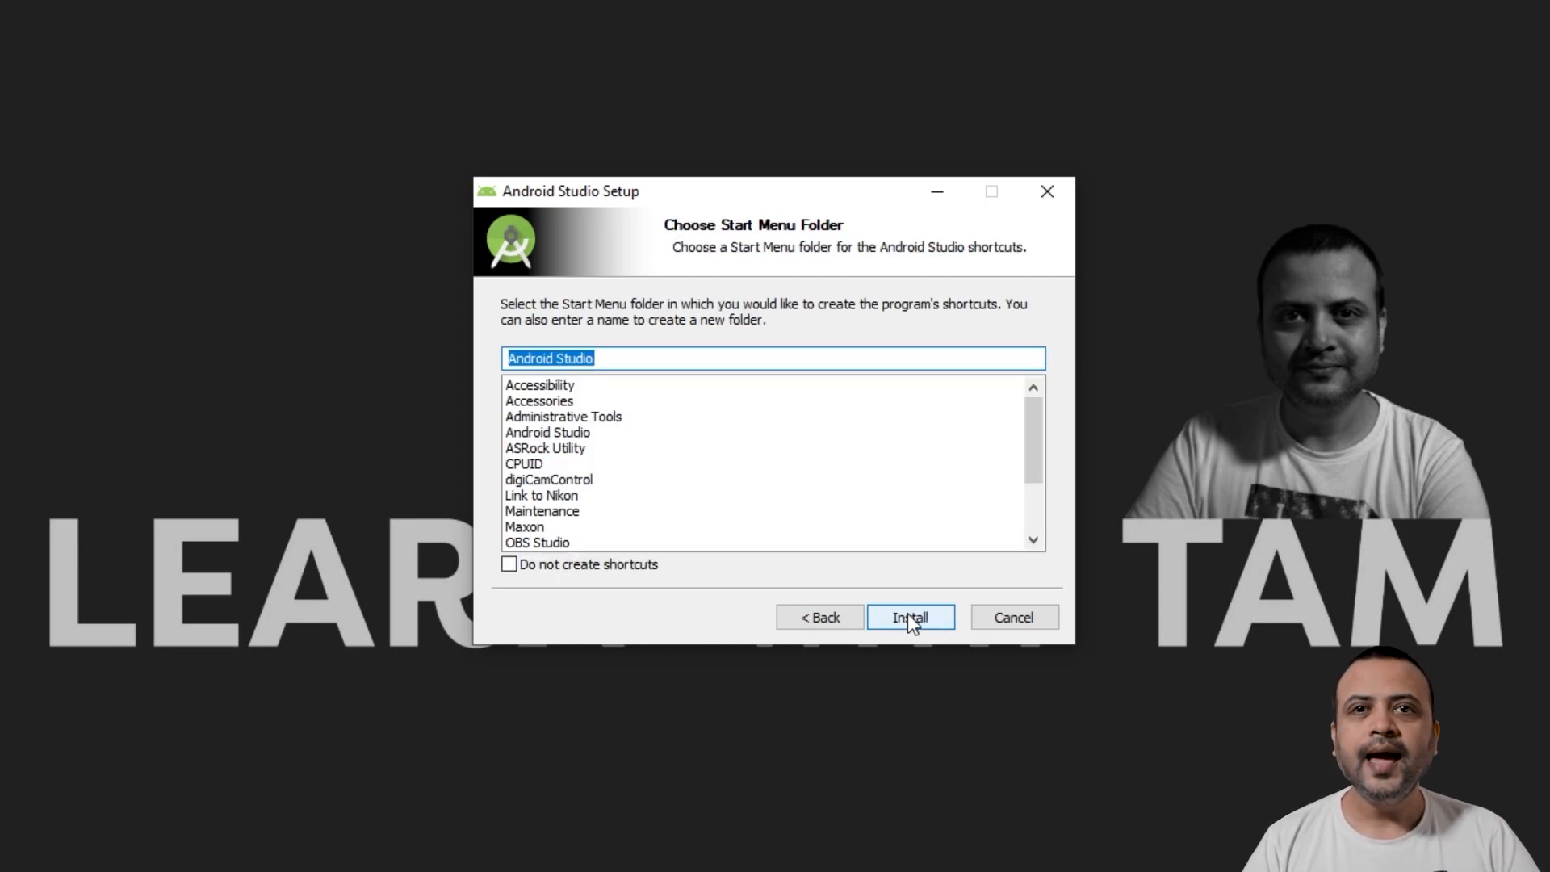
click(908, 617)
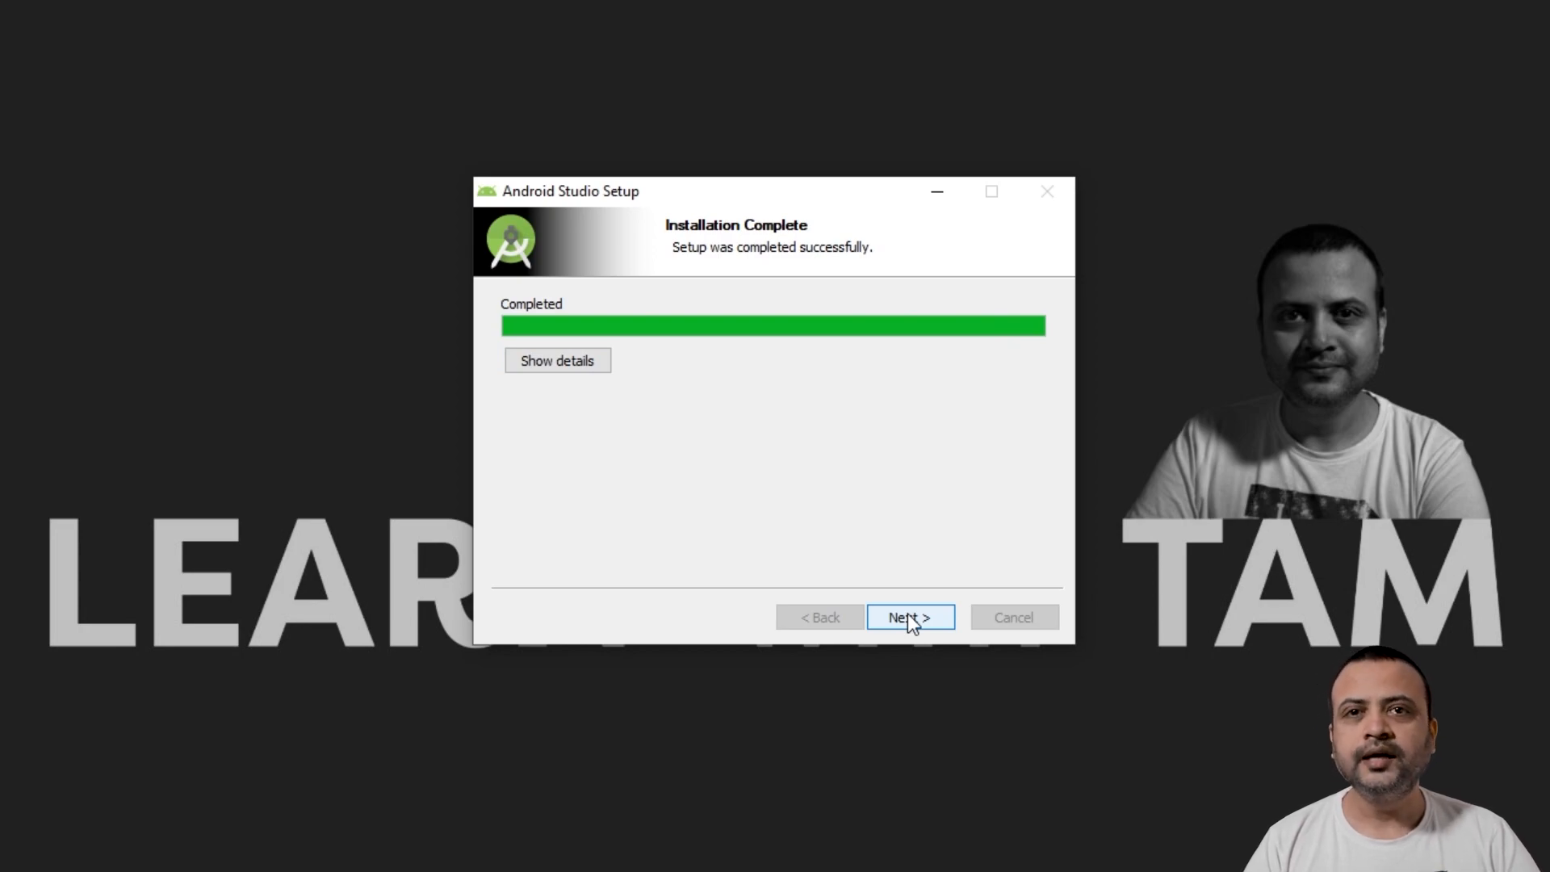
click(908, 617)
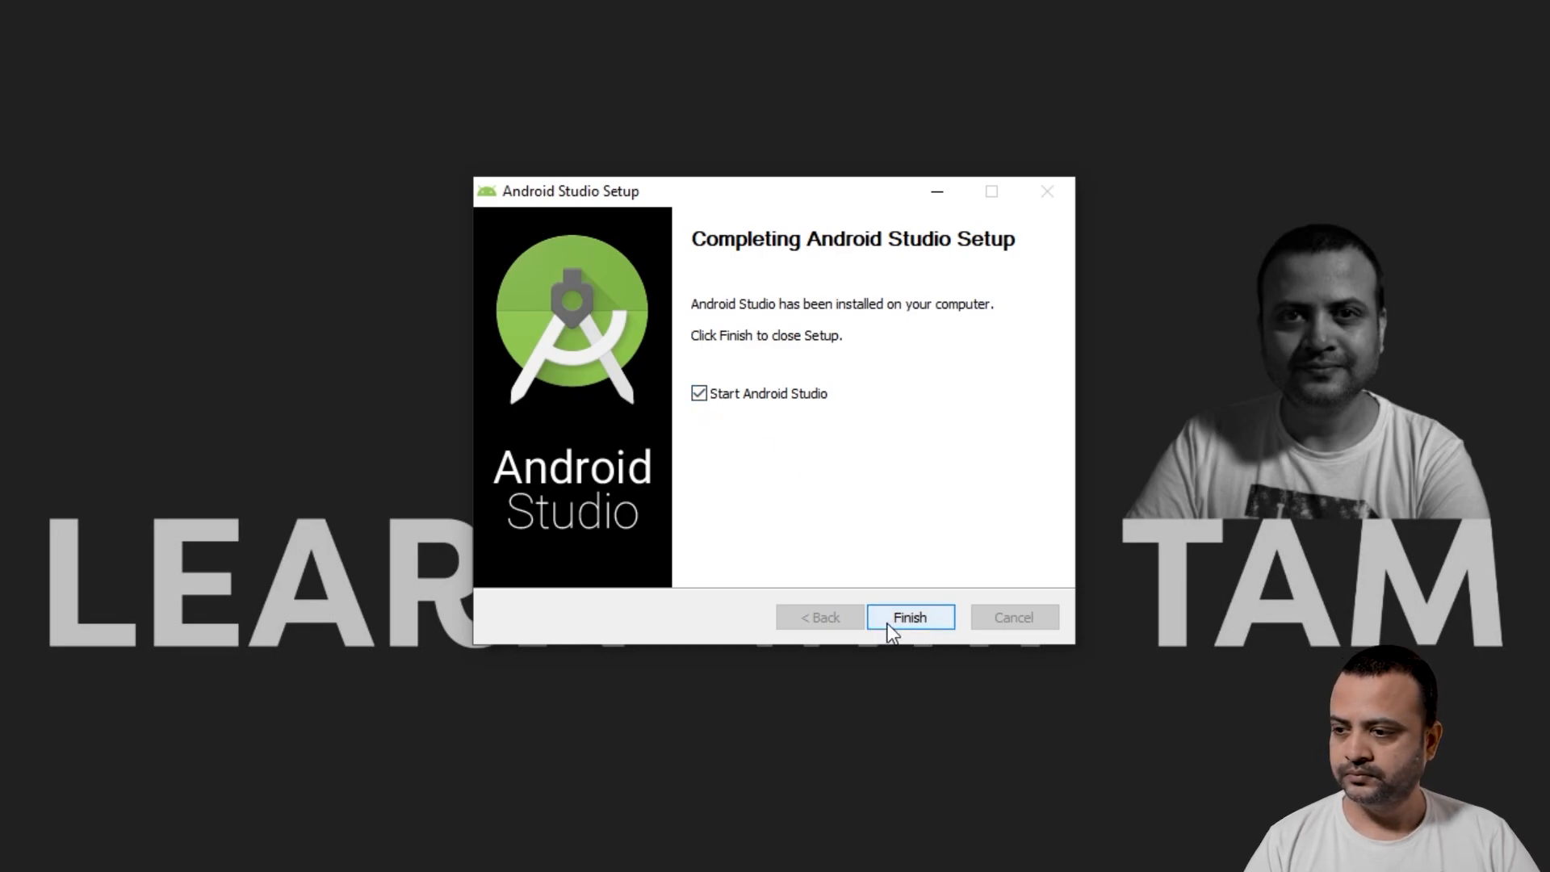
Step: Launch Android Studio without importing settings and decline sharing usage statistics
click(908, 617)
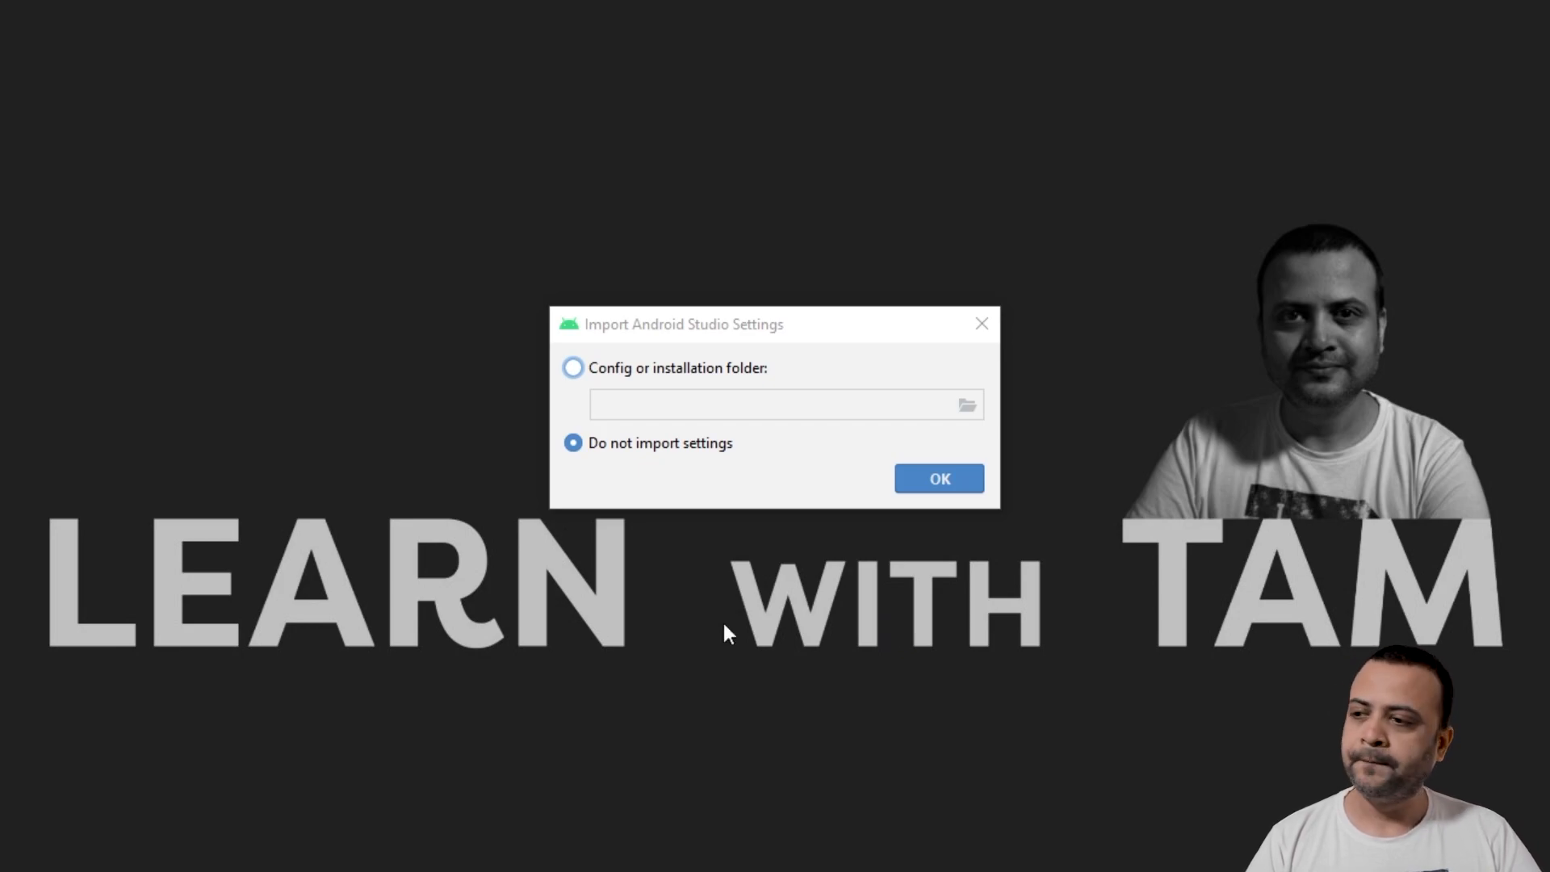
click(937, 478)
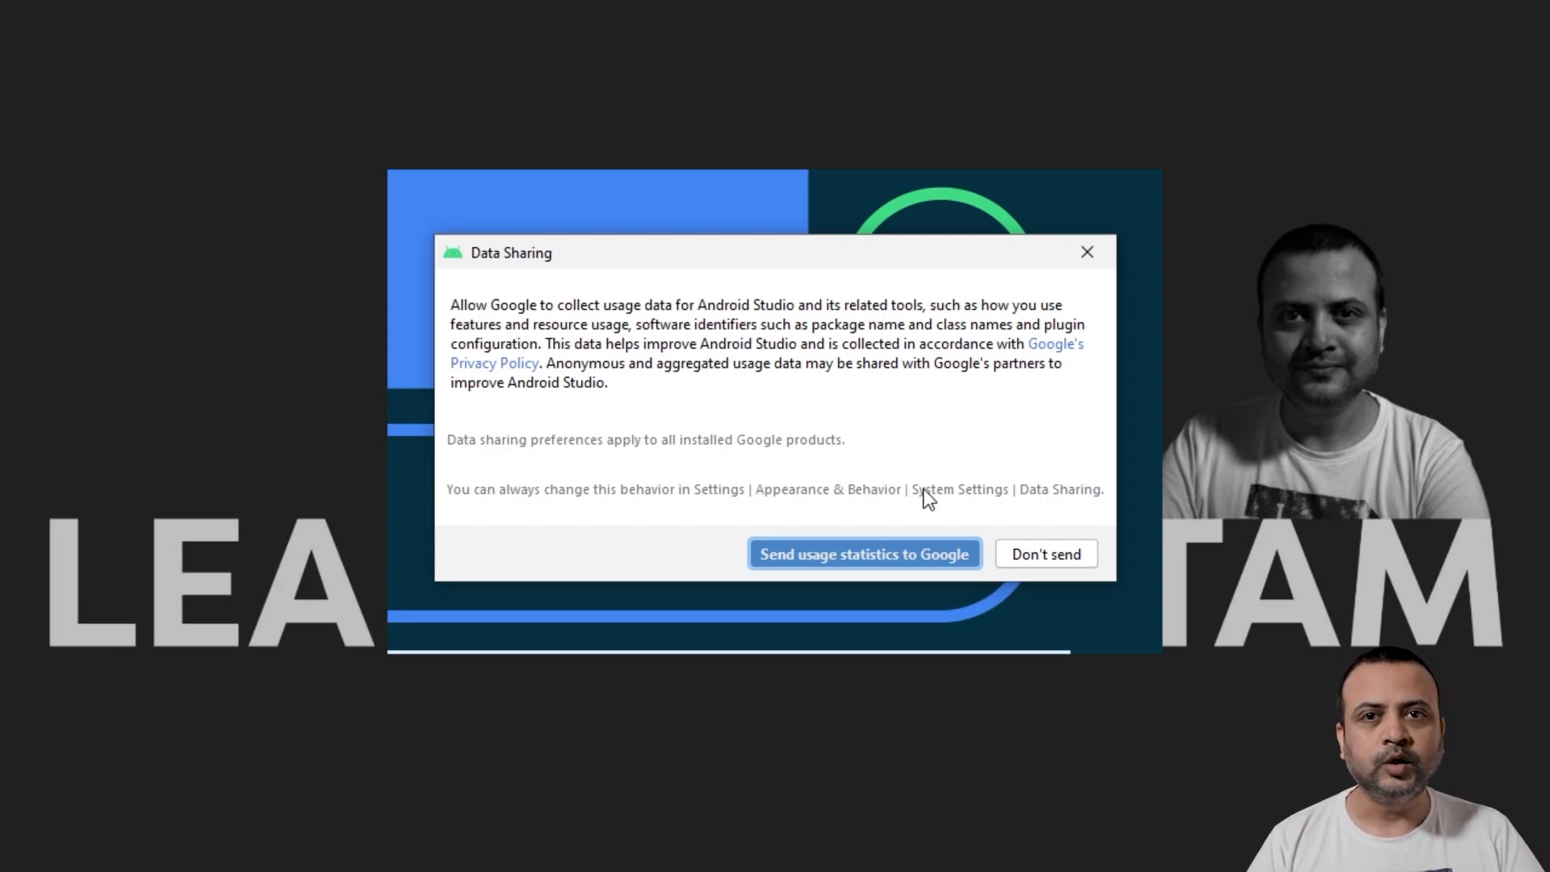
mouse_move(1034, 565)
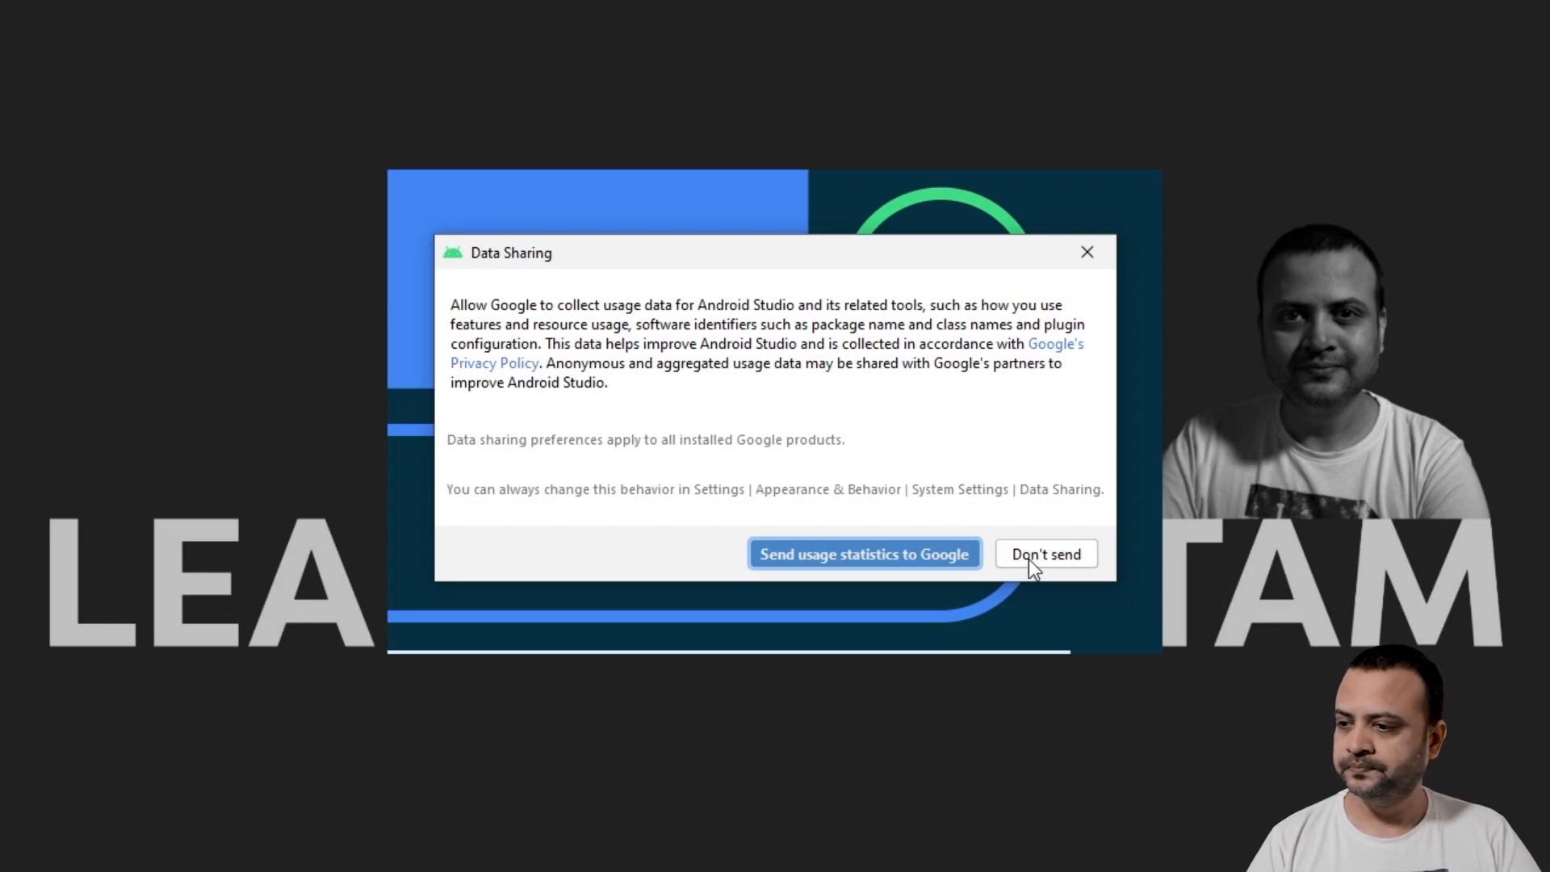
click(1045, 554)
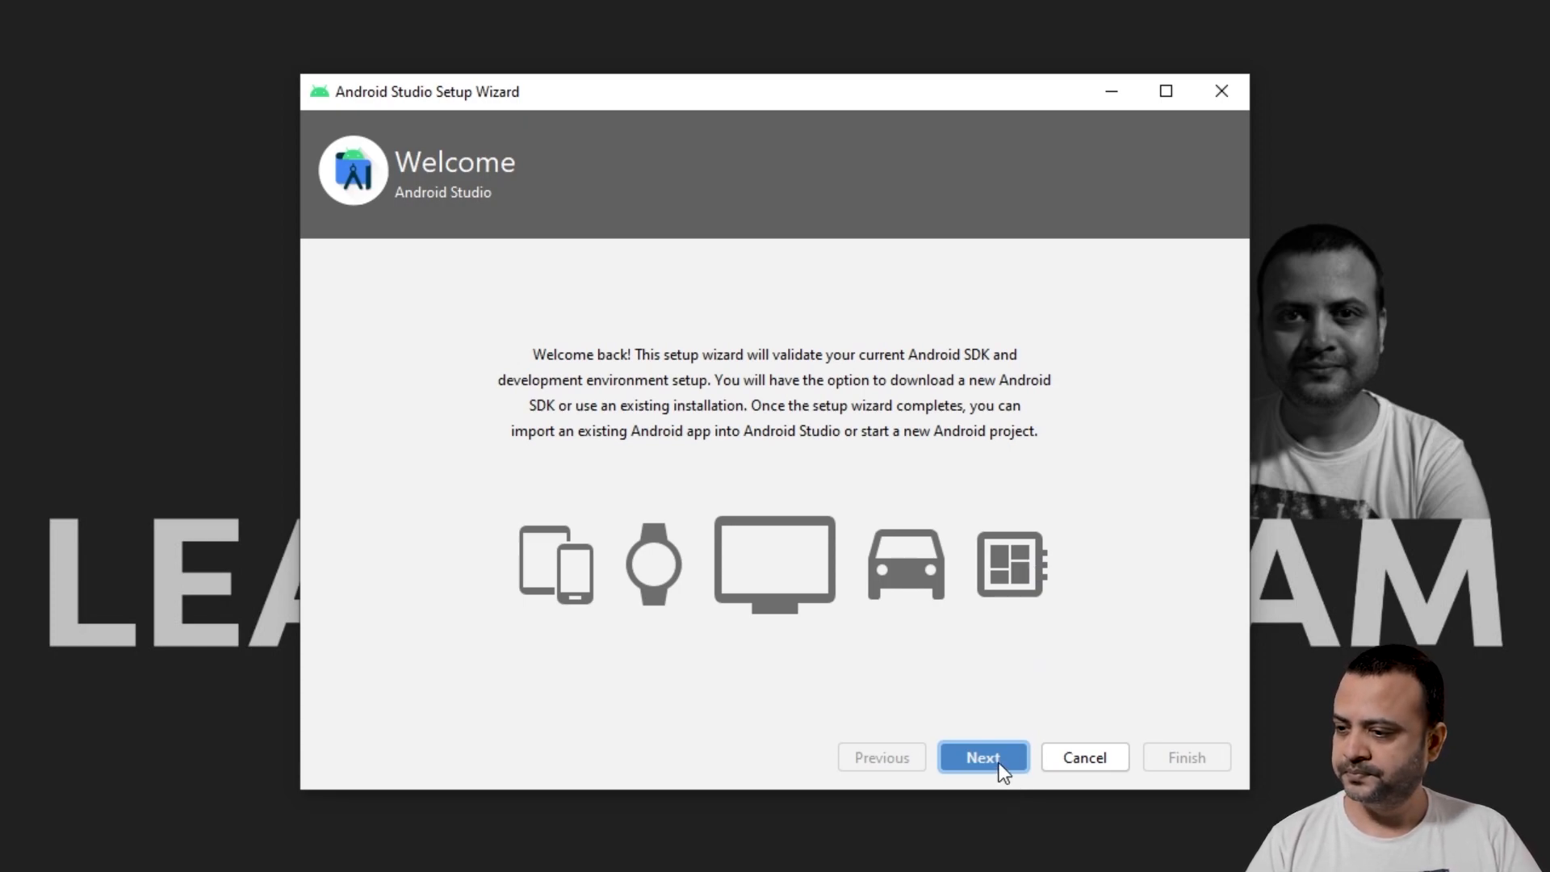
Step: Choose a Custom install, keep the bundled JDK location, and select the Darcula theme
click(982, 757)
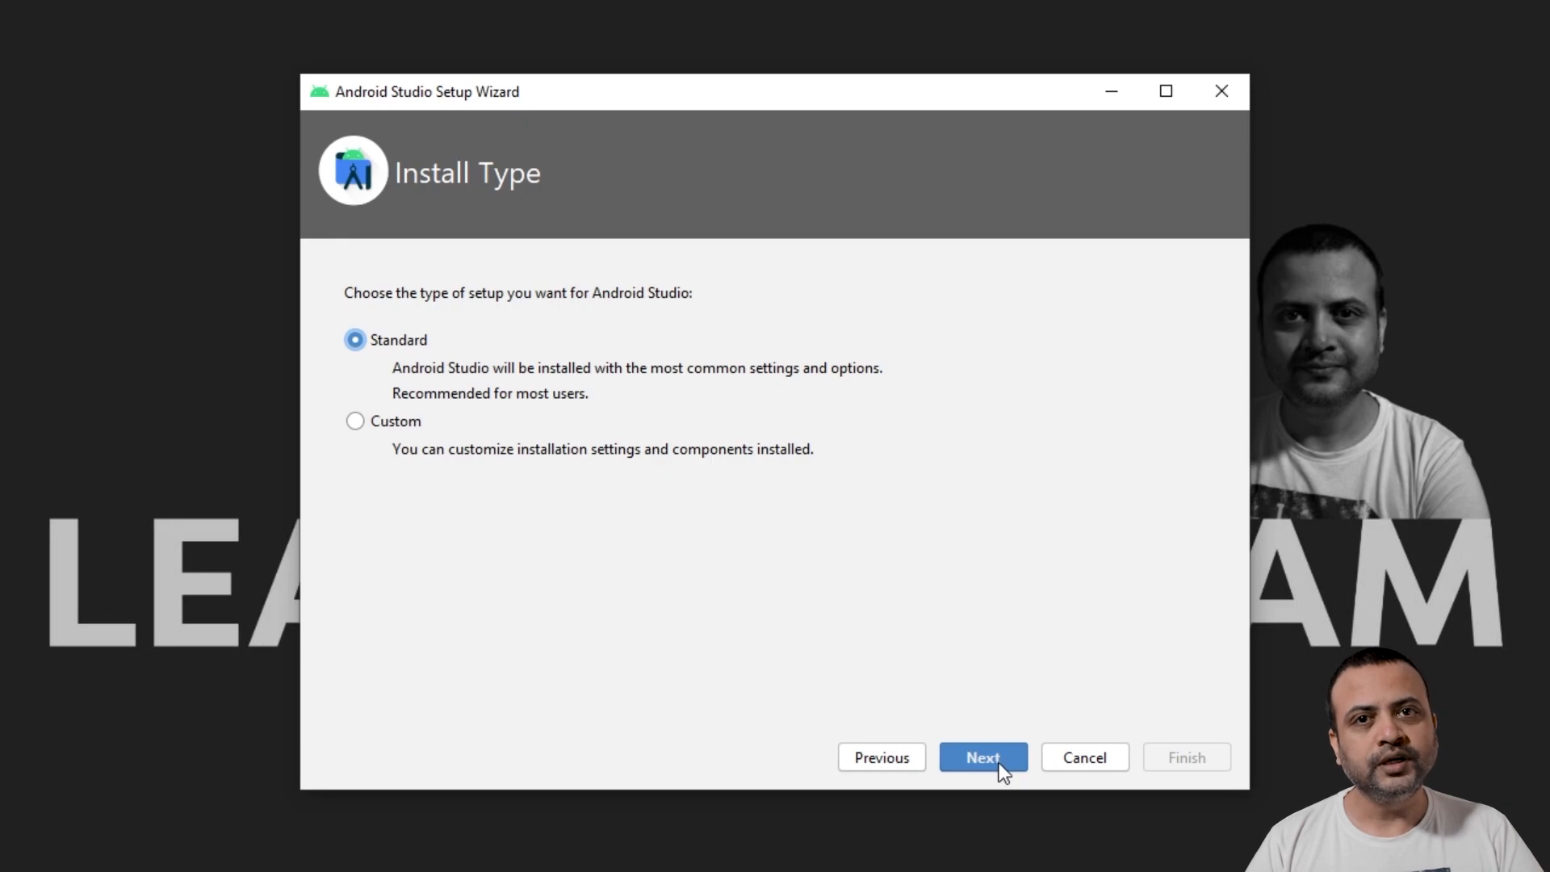
mouse_move(683, 524)
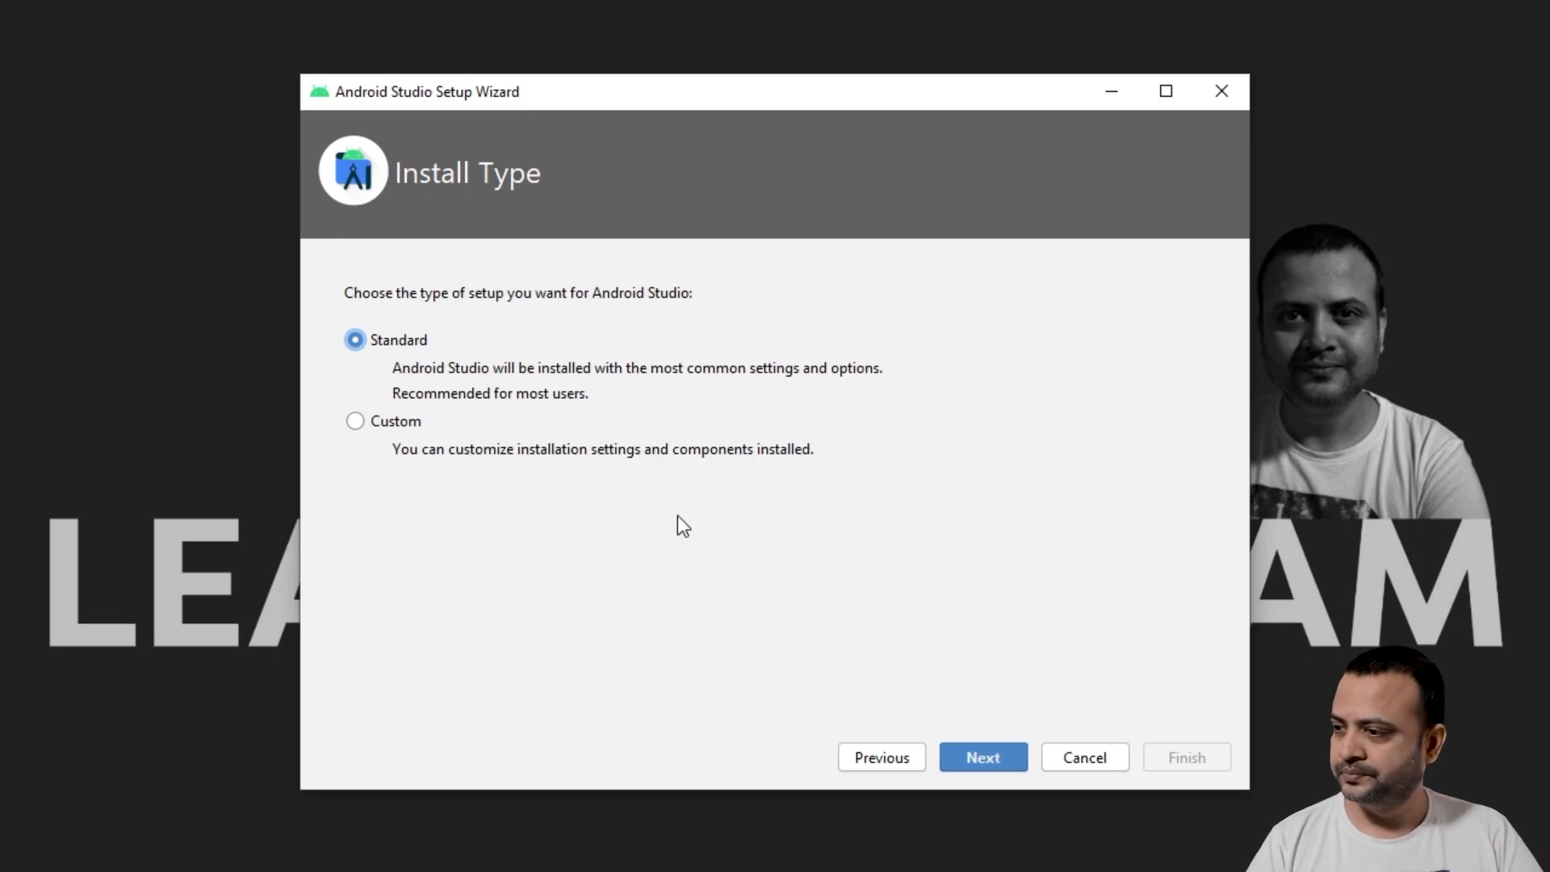
click(356, 420)
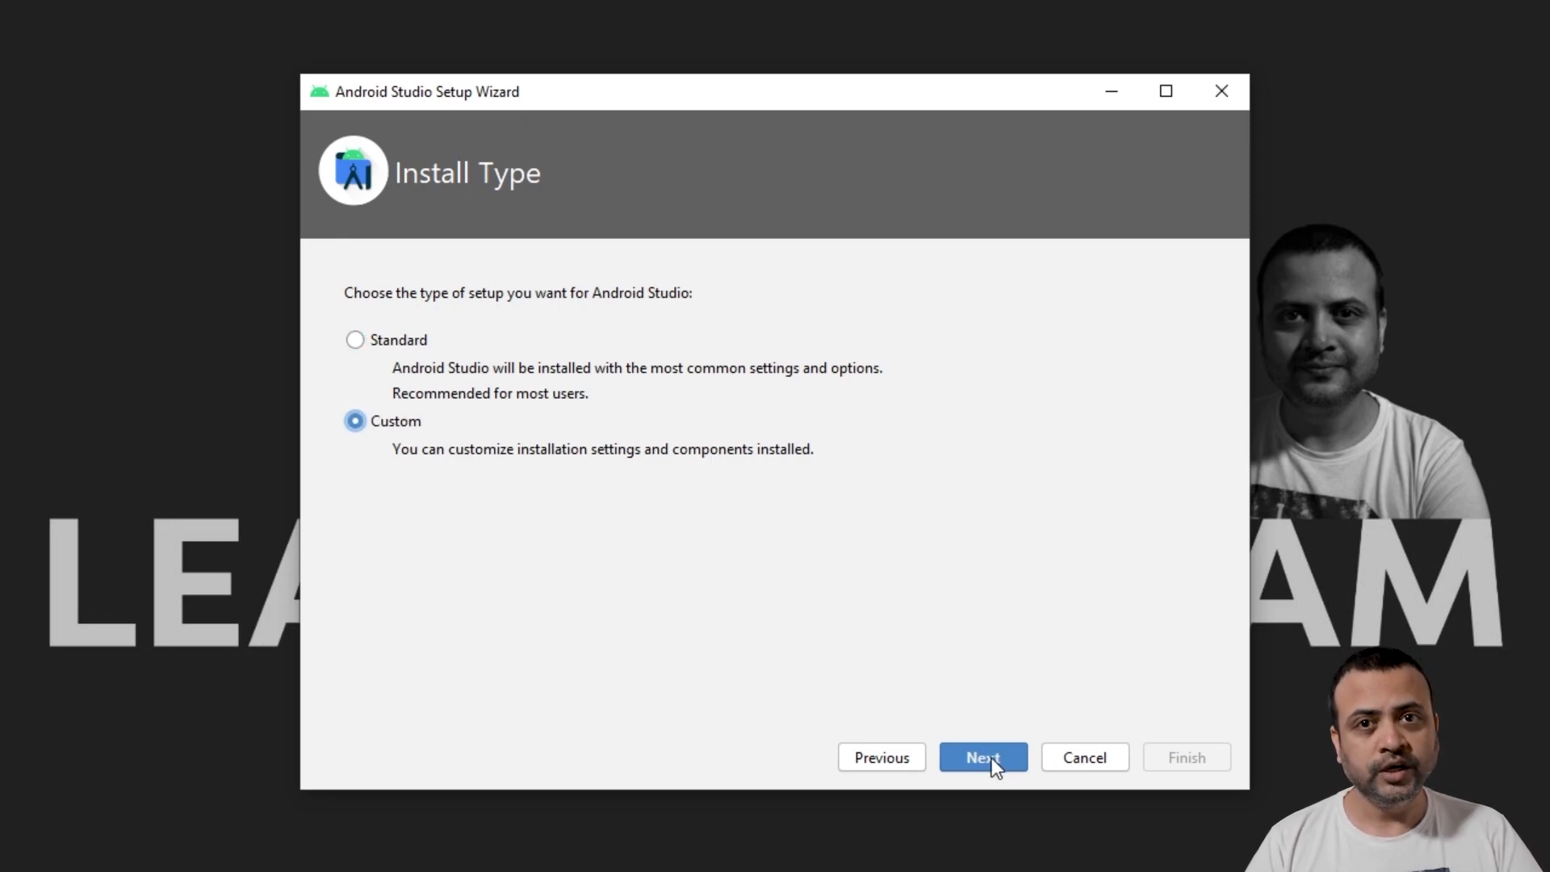
click(981, 757)
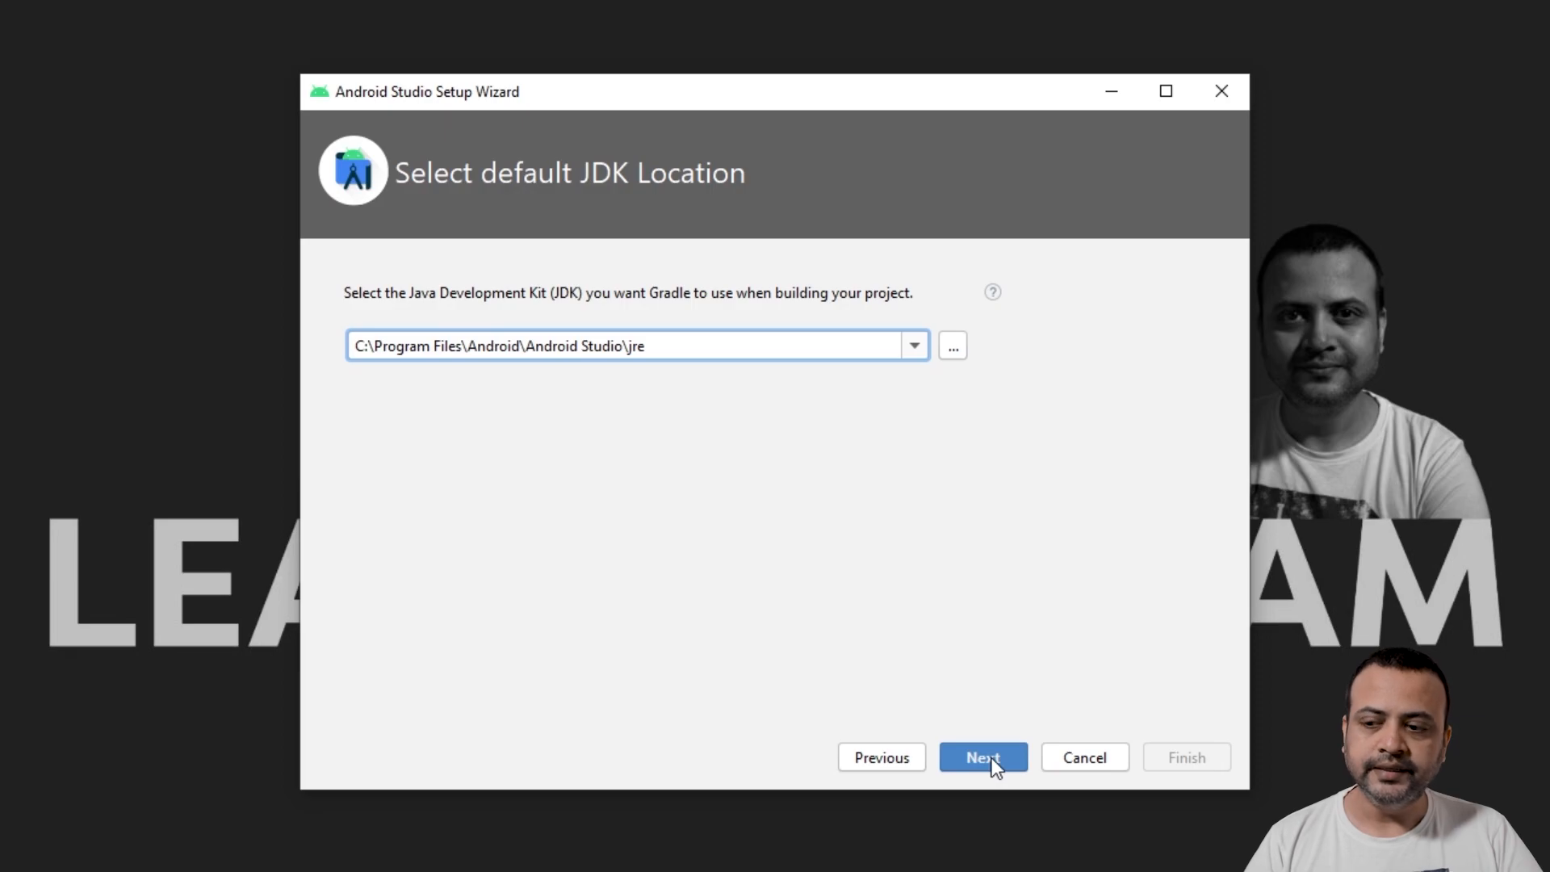
click(982, 758)
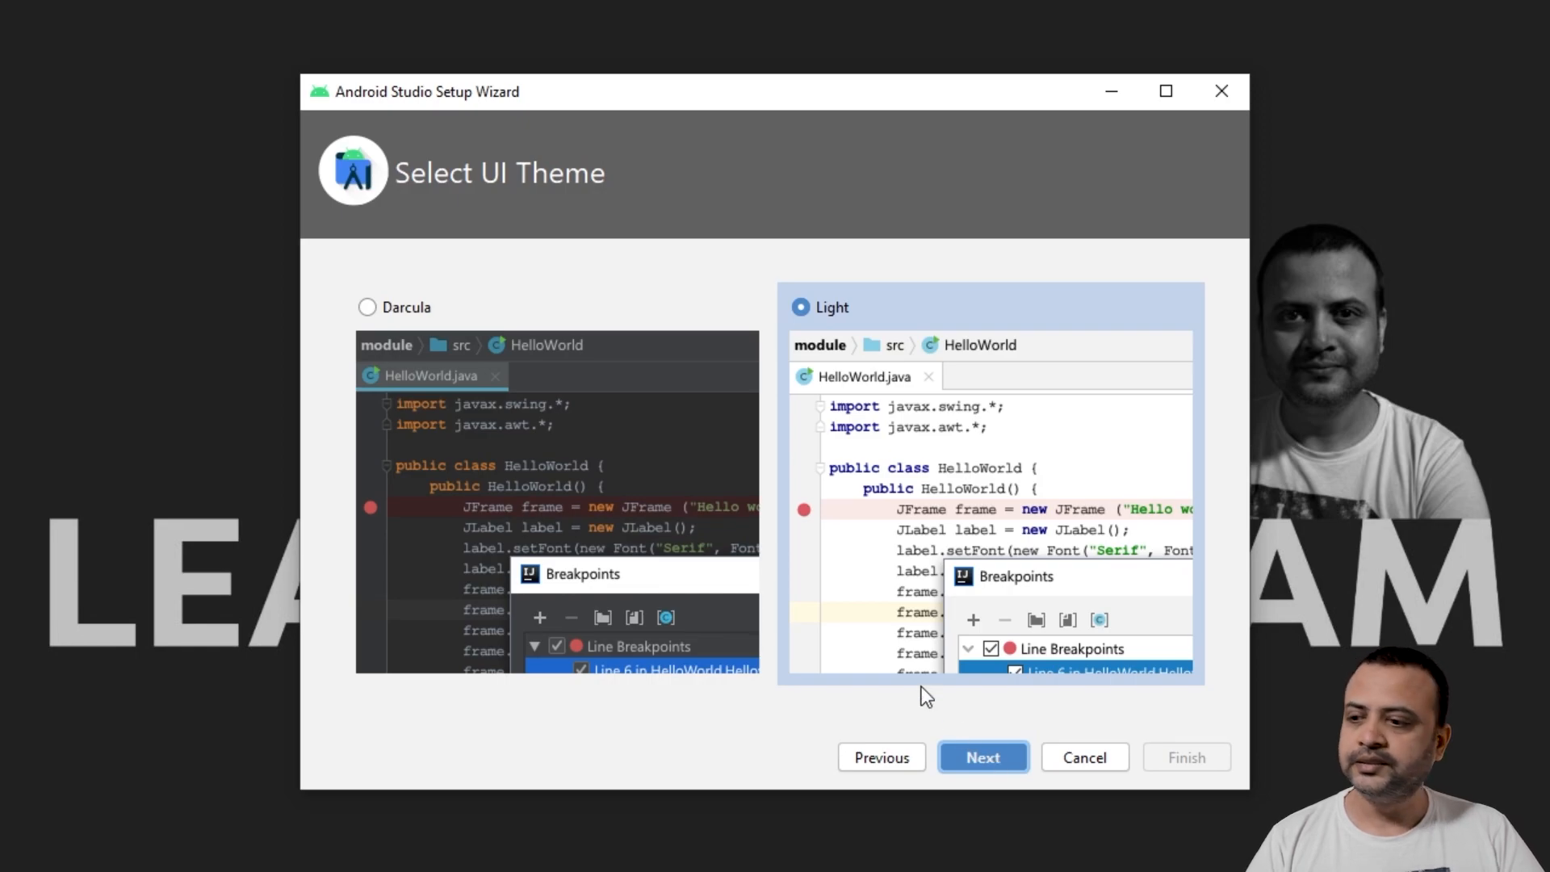
click(367, 307)
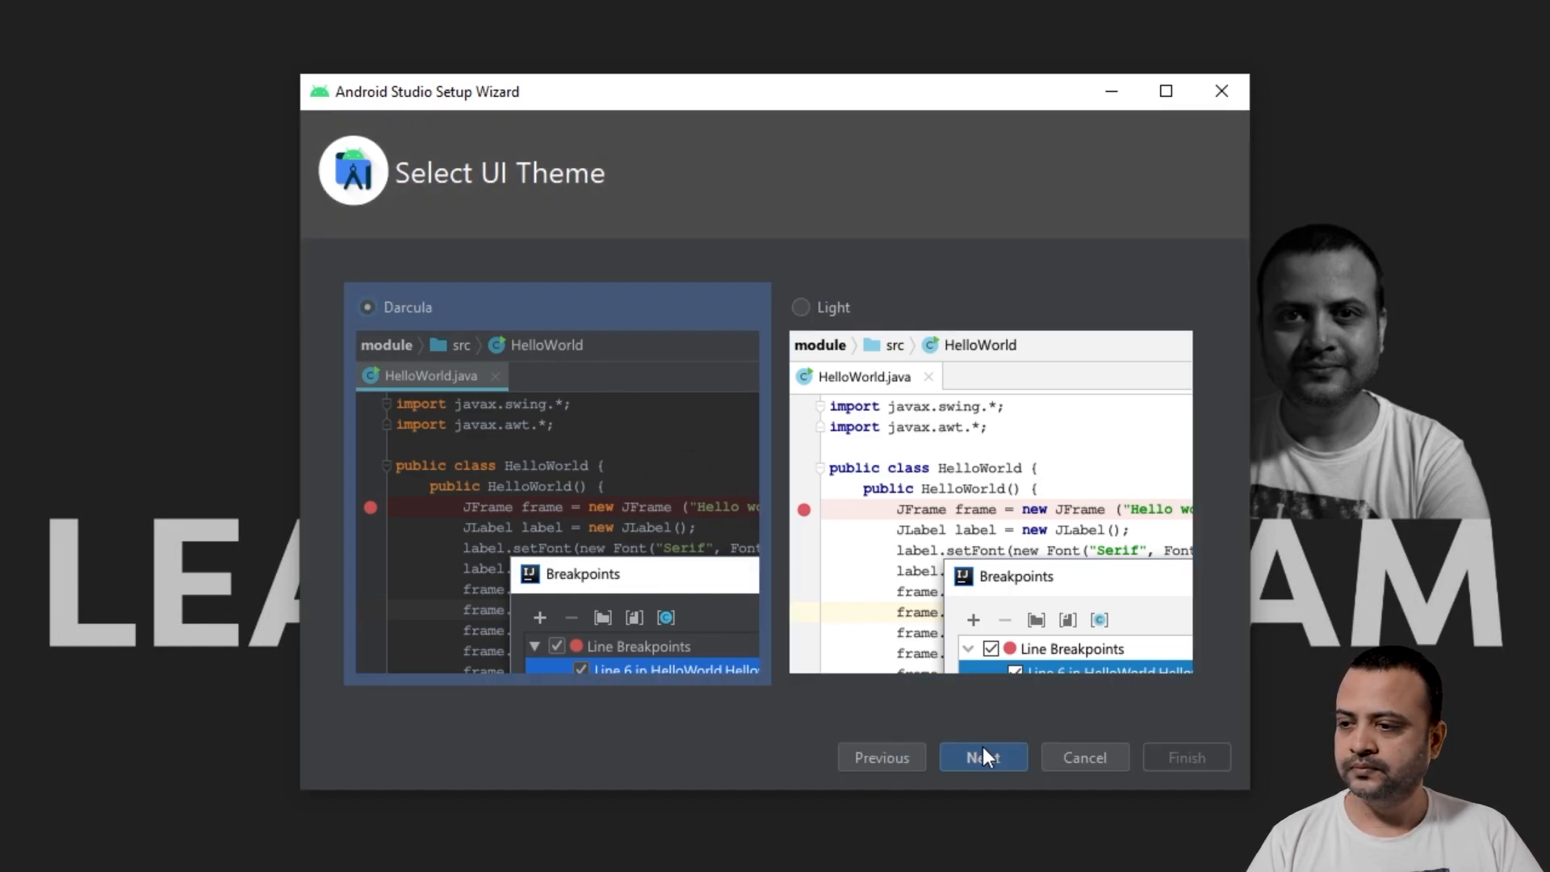
Step: Keep the default SDK components and proceed past the AMD hypervisor driver page
click(982, 757)
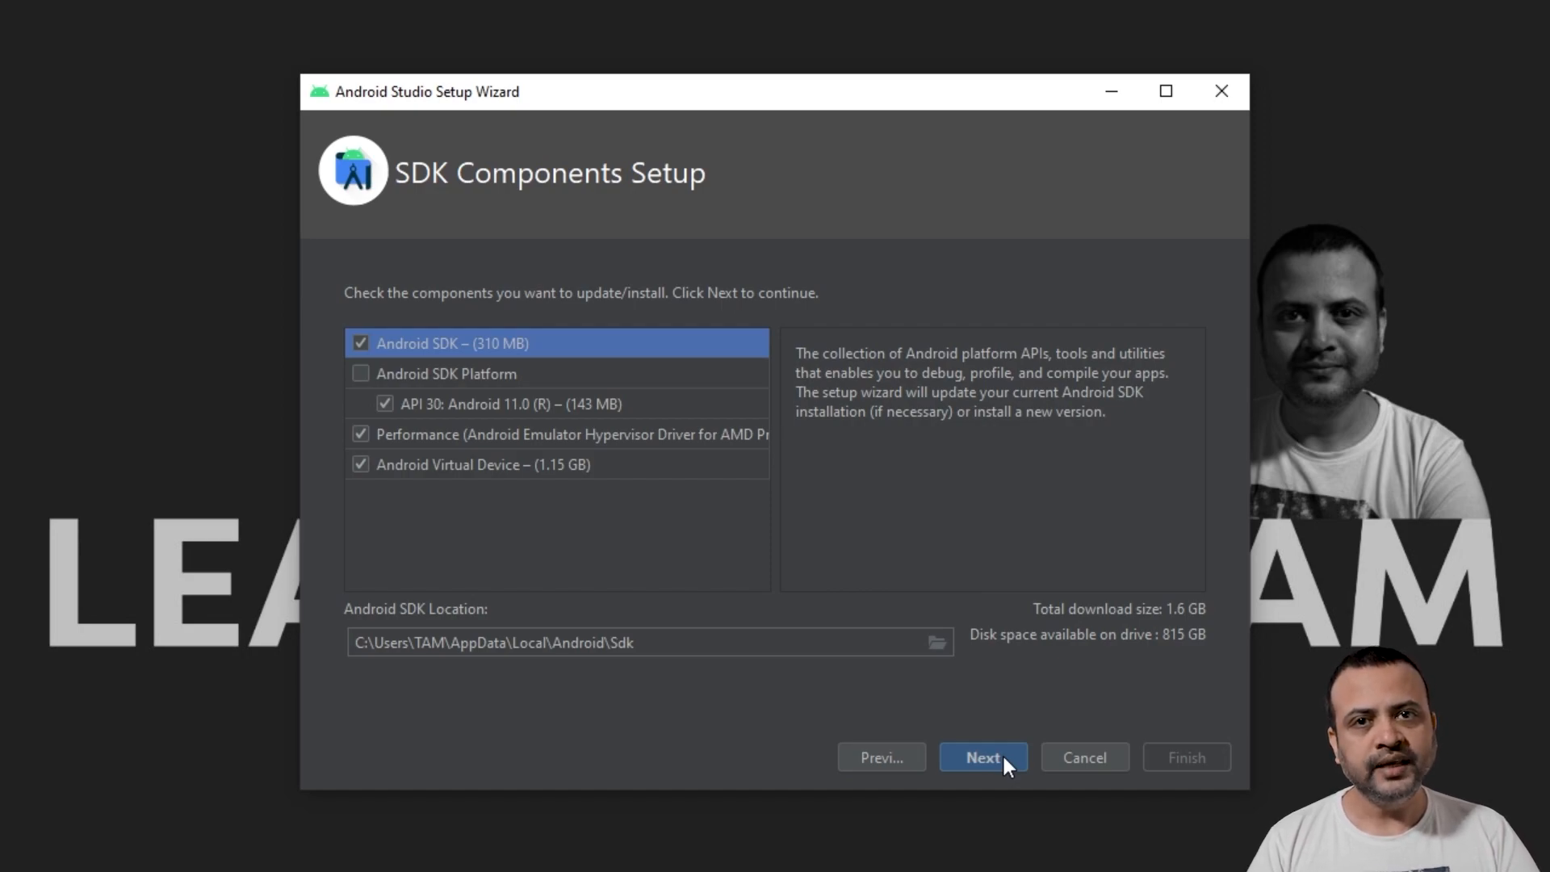
mouse_move(652, 426)
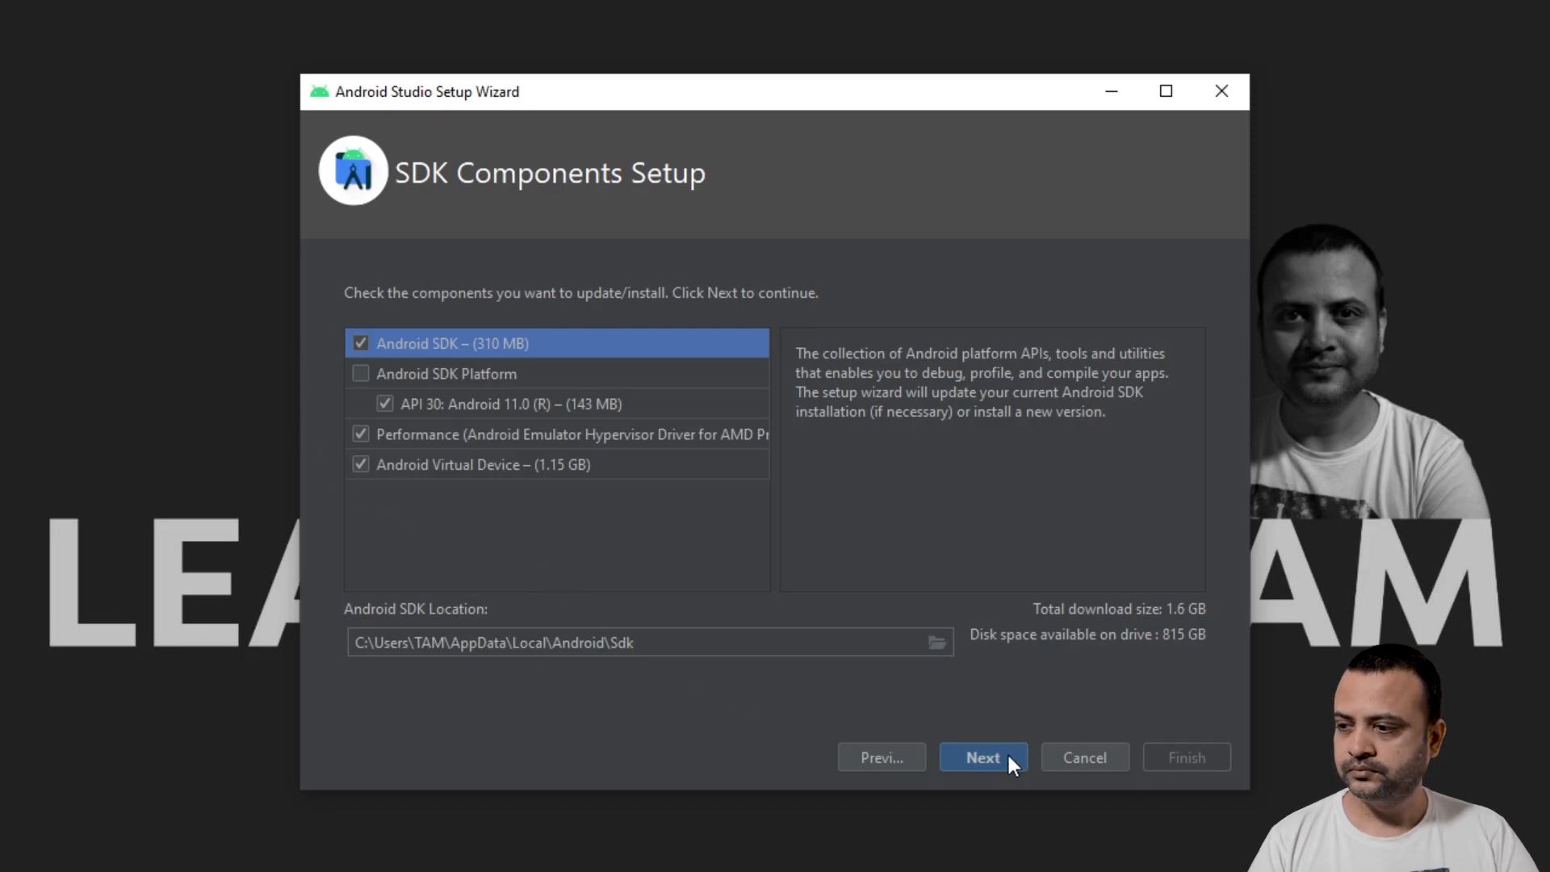
click(982, 758)
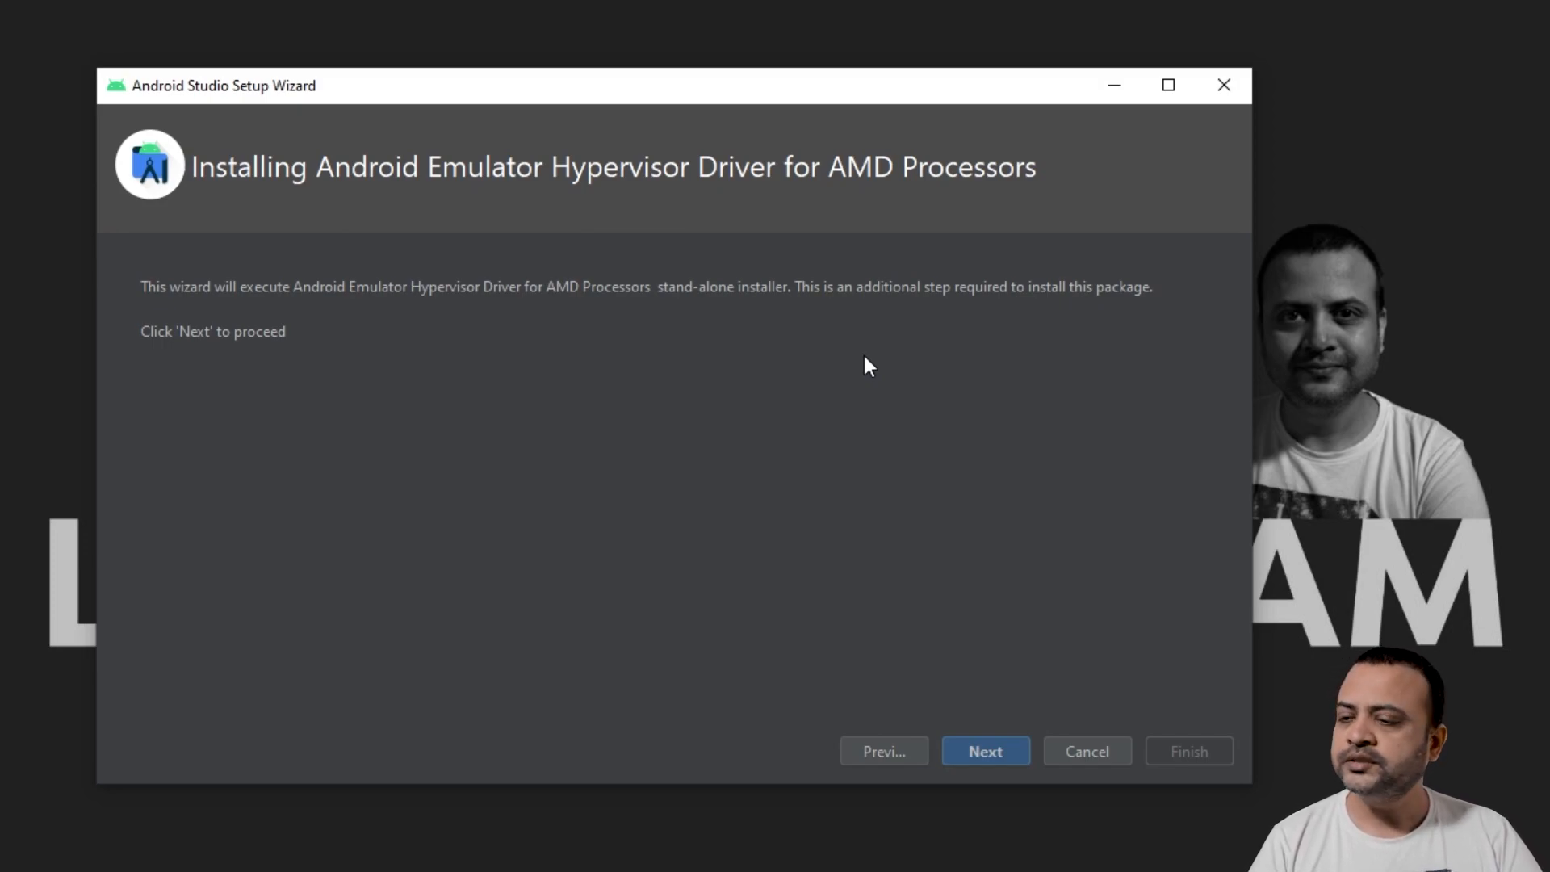
mouse_move(1017, 774)
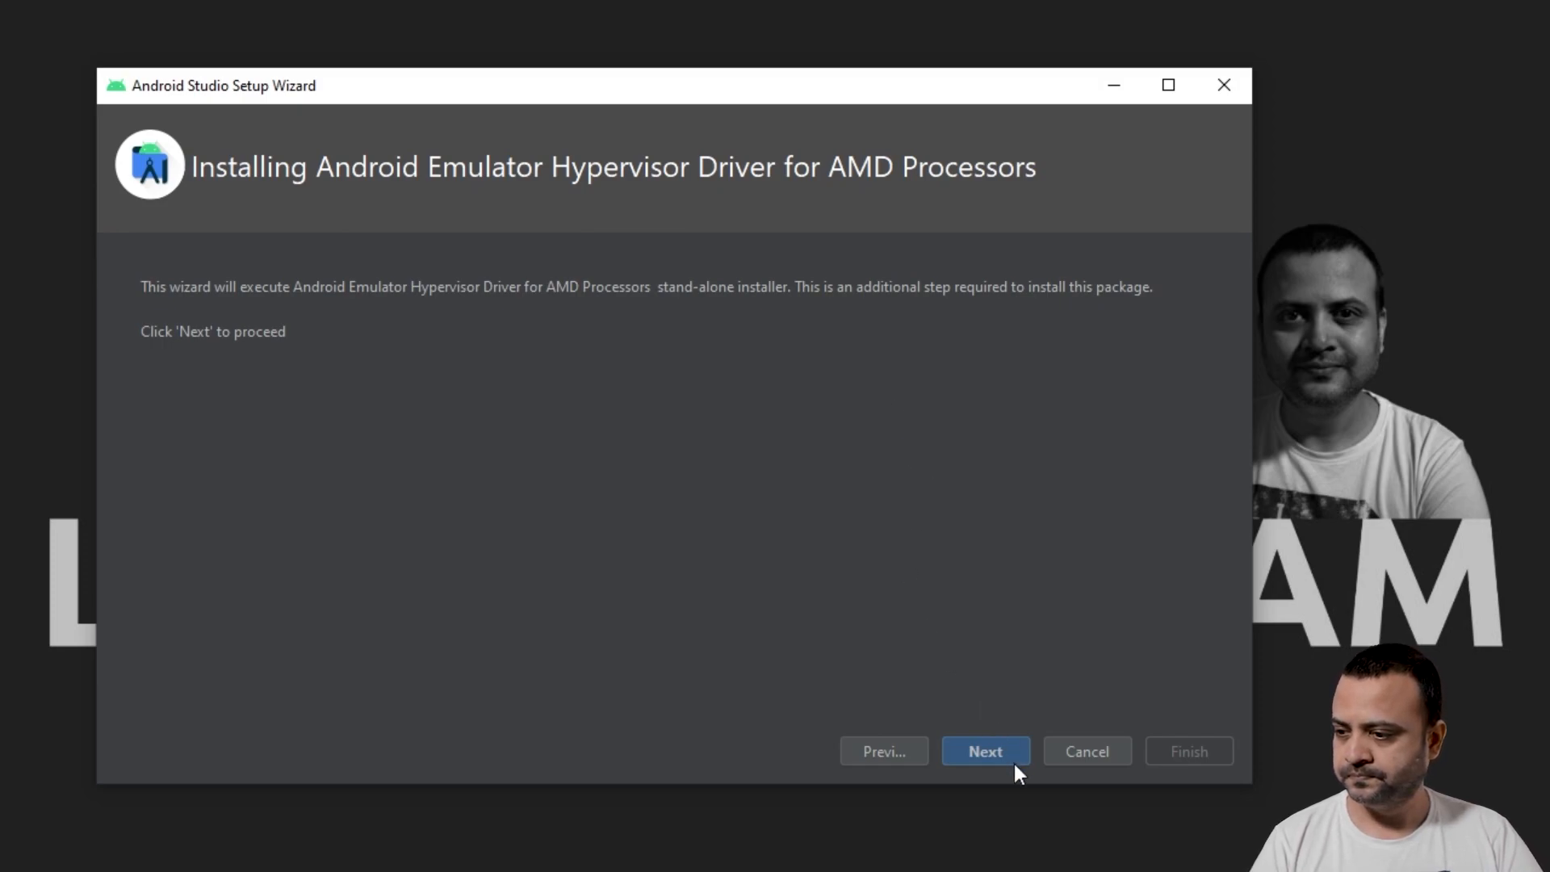
click(986, 751)
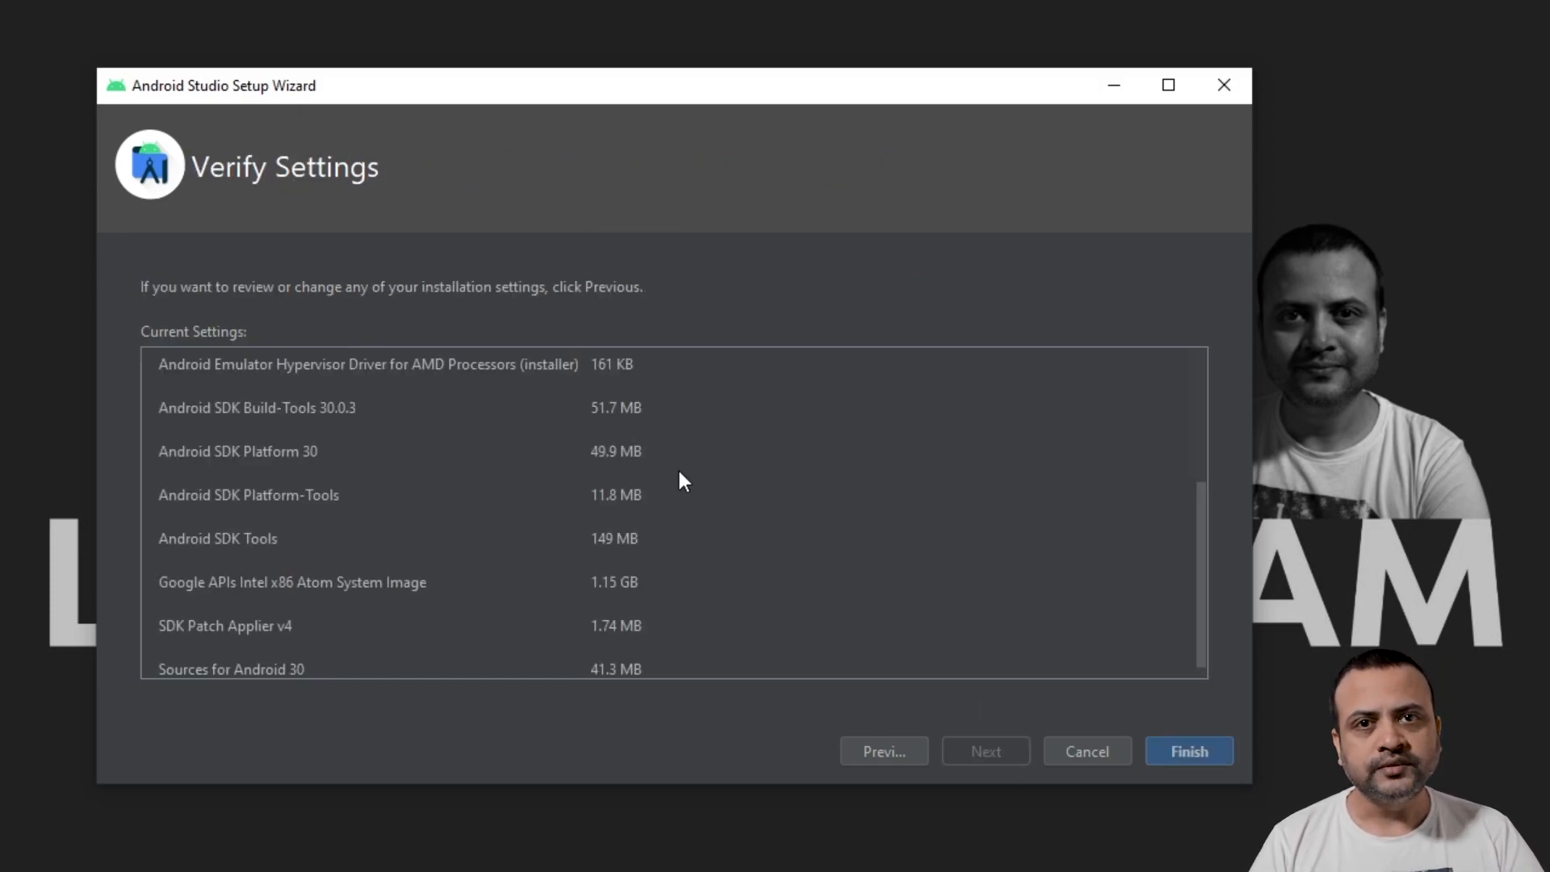
mouse_move(1070, 637)
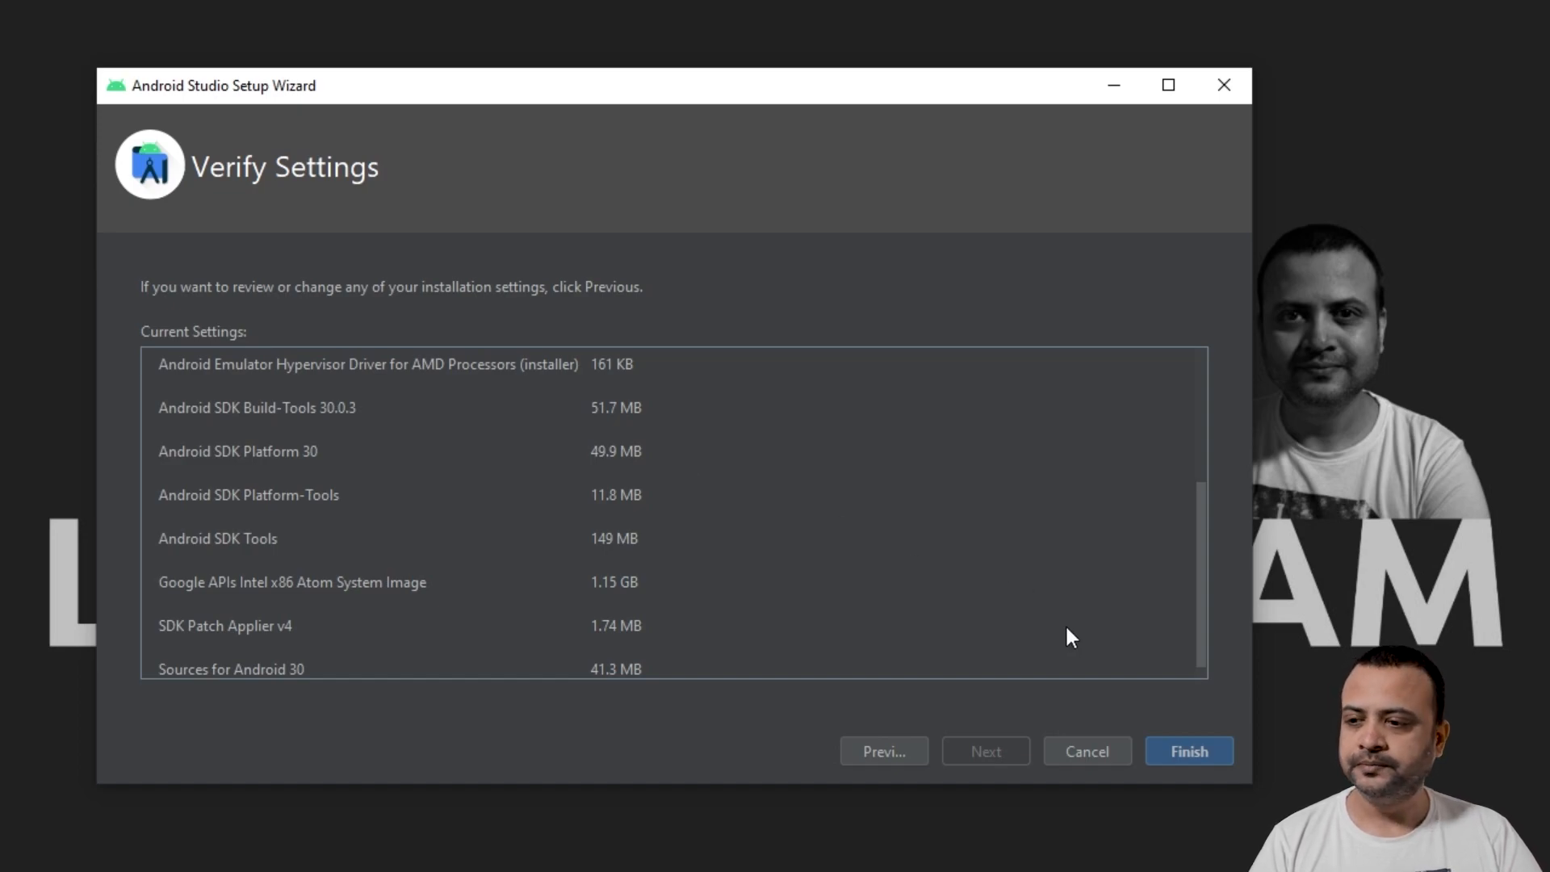
Step: Download the SDK components, creating the Pixel_3a_API_30_x86 virtual device, then finish
click(1189, 750)
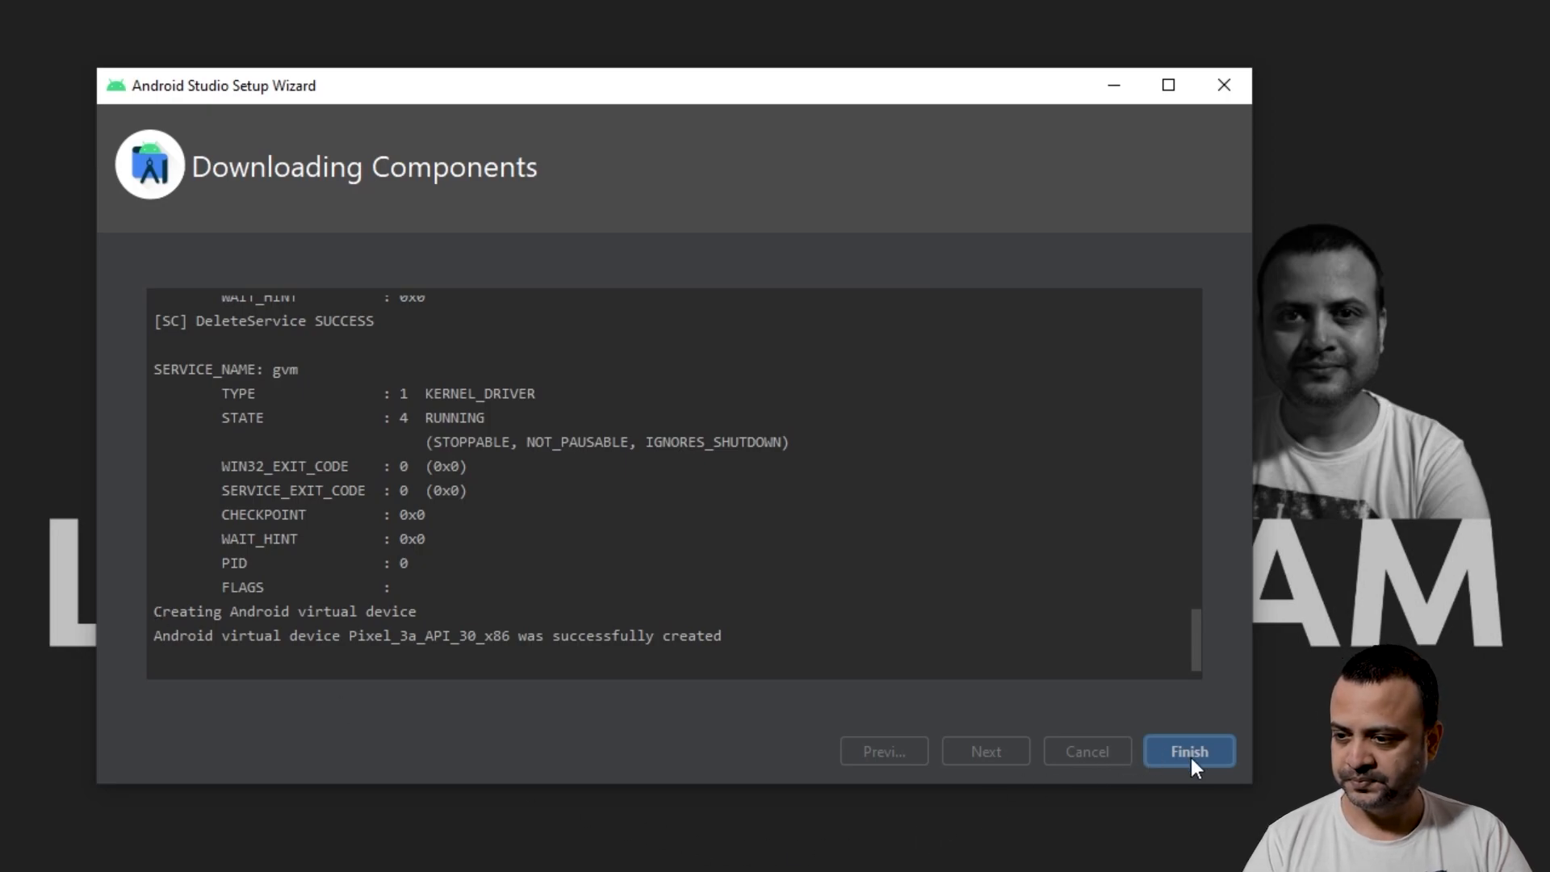
click(1188, 750)
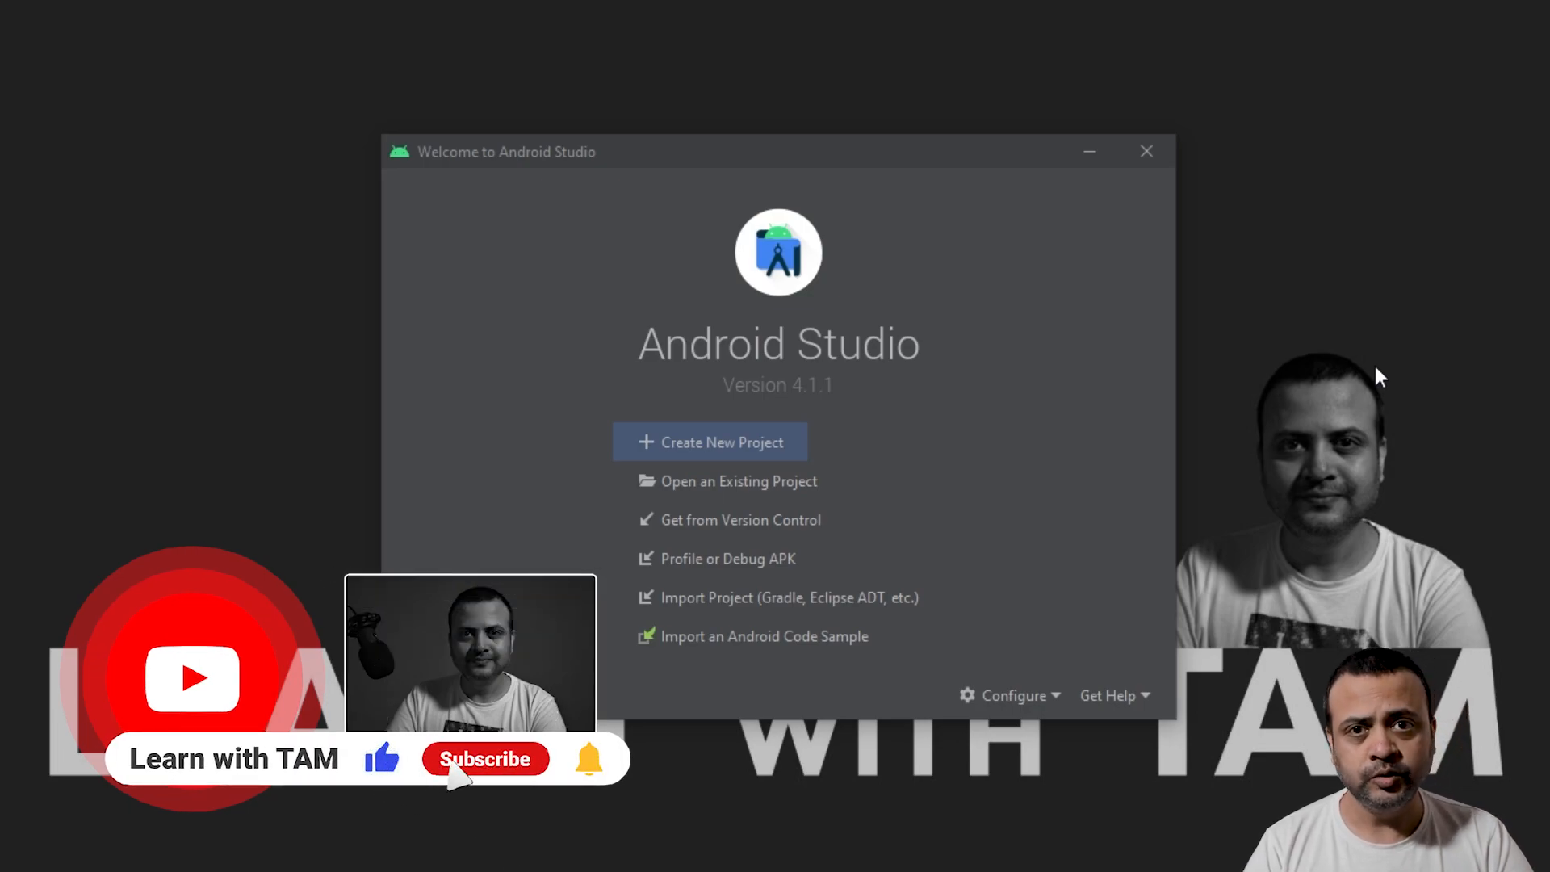
Step: Wait for the dark Android Studio 4.1.1 Welcome window to appear
click(486, 759)
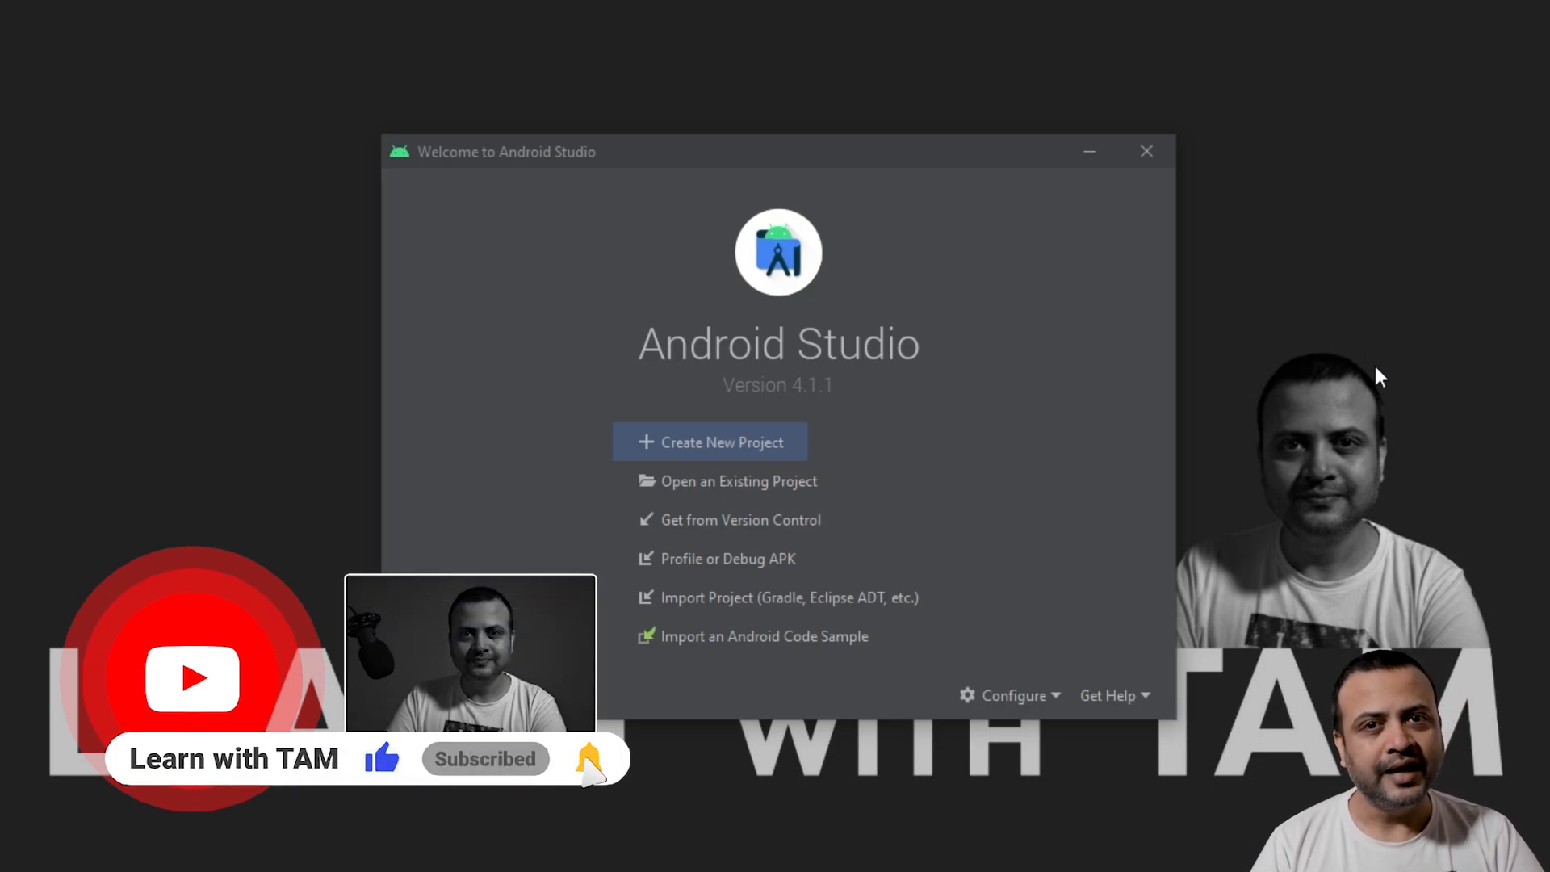